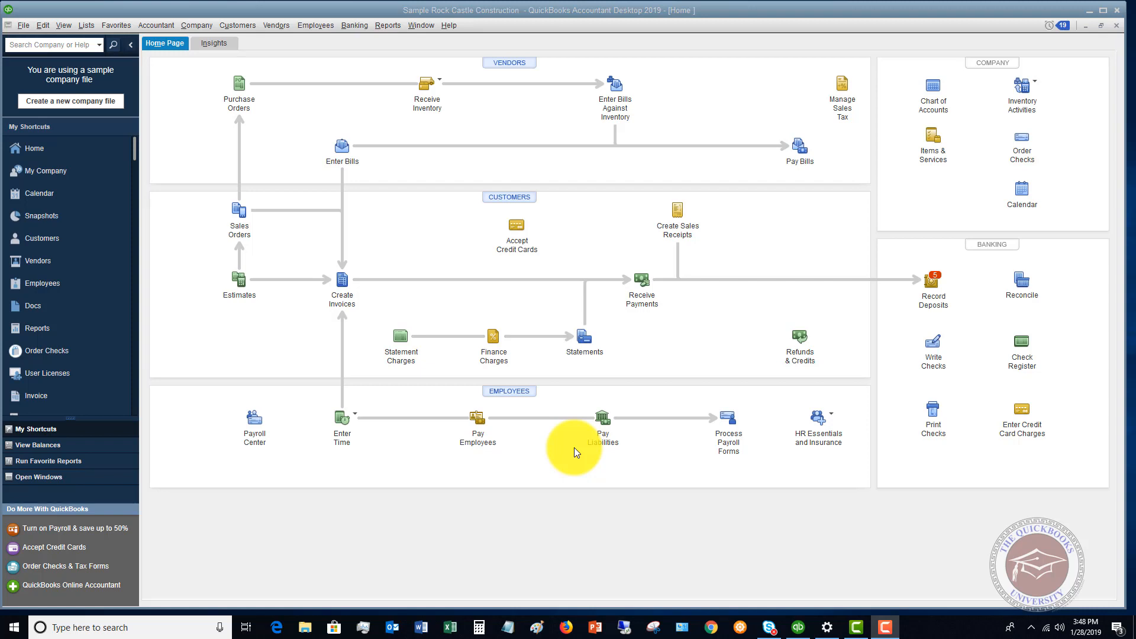
{"action": "mouse_move", "coordinate": [254, 241]}
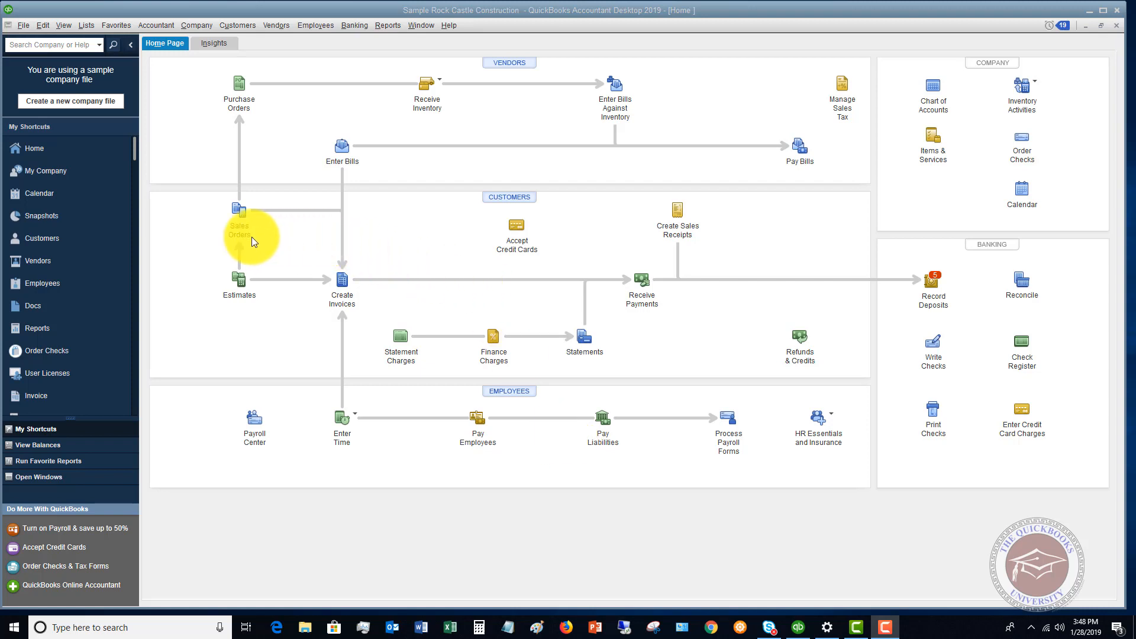
{"action": "mouse_move", "coordinate": [242, 221]}
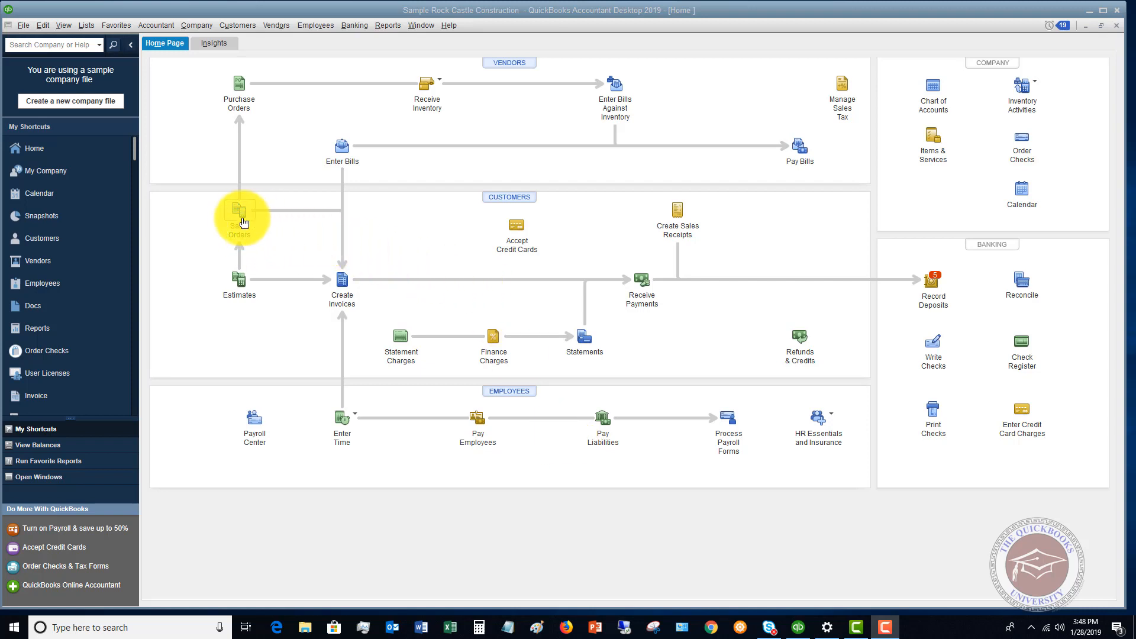
{"action": "mouse_move", "coordinate": [296, 215]}
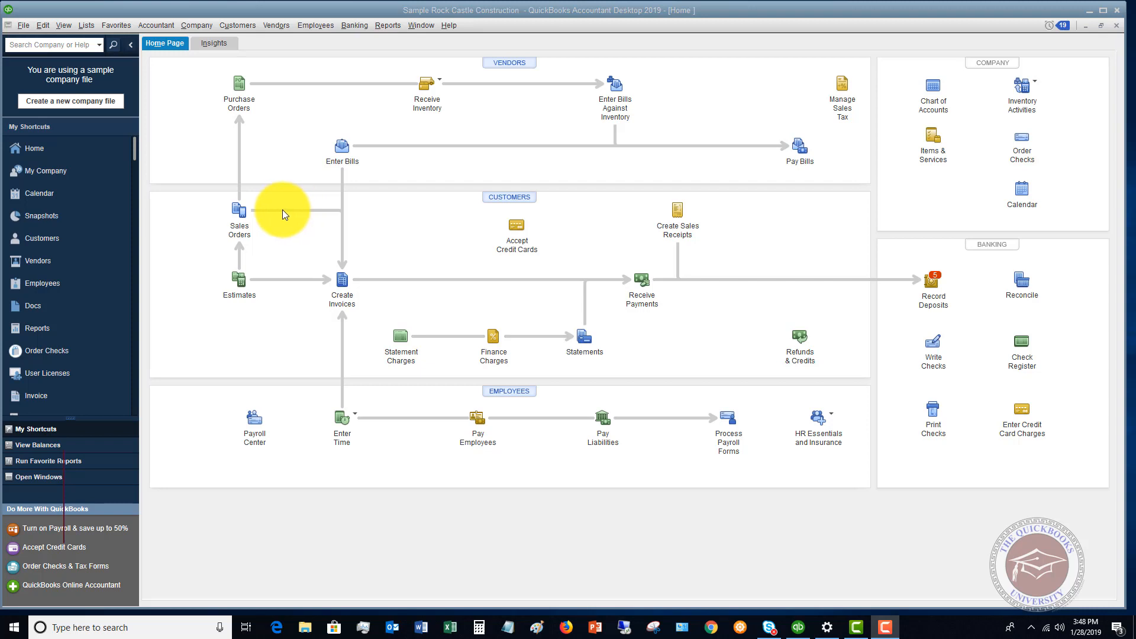
{"action": "mouse_move", "coordinate": [293, 216]}
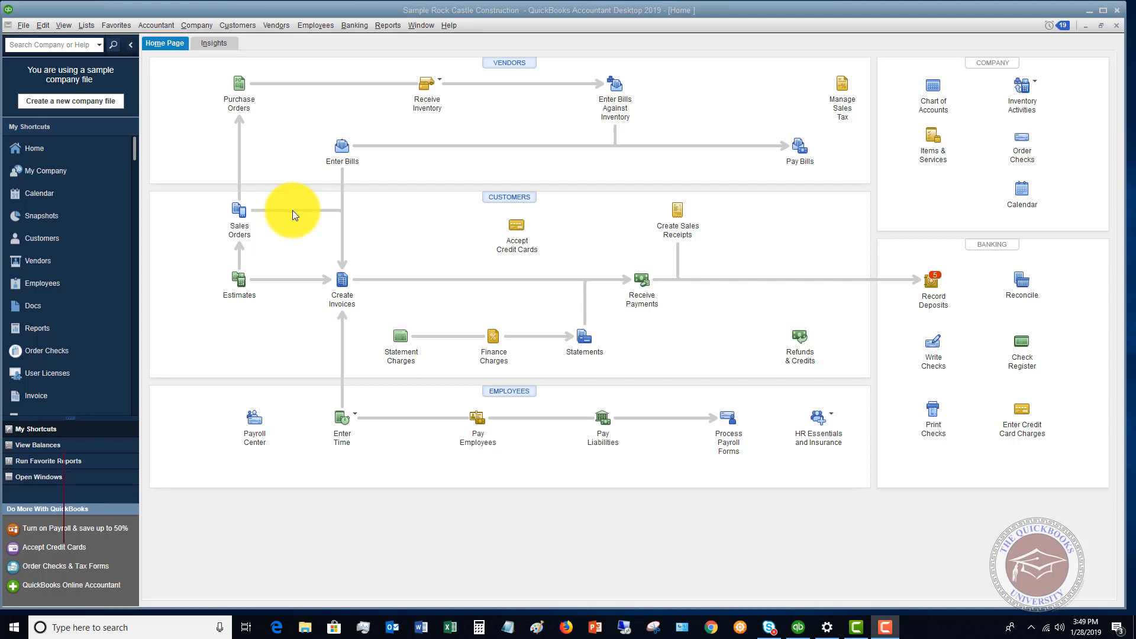
{"action": "mouse_move", "coordinate": [280, 259]}
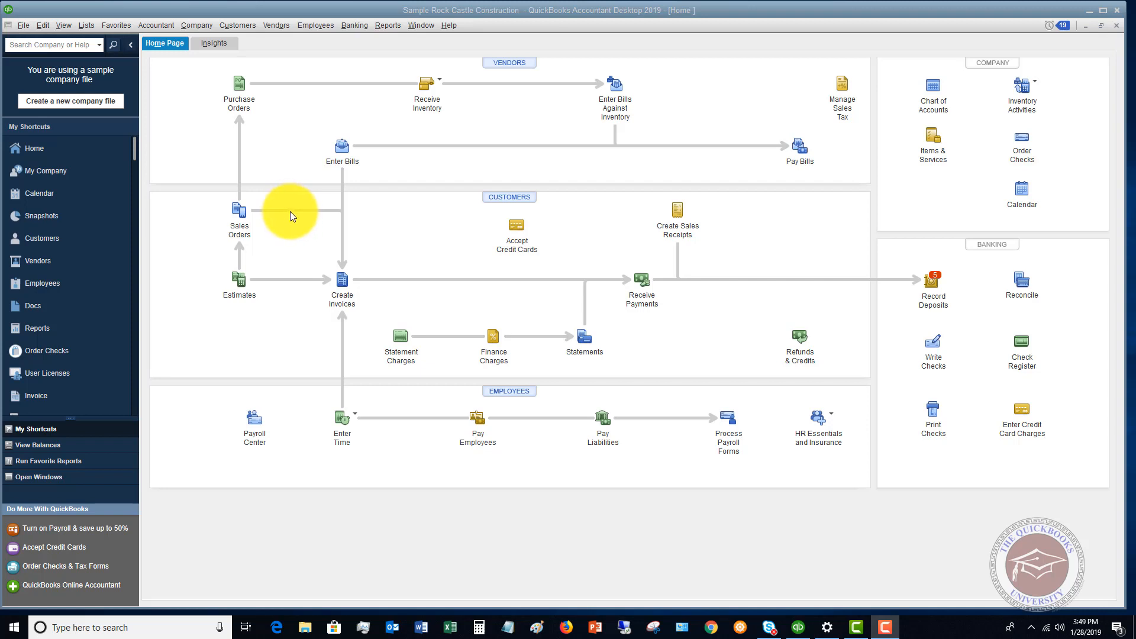
{"action": "mouse_move", "coordinate": [293, 216]}
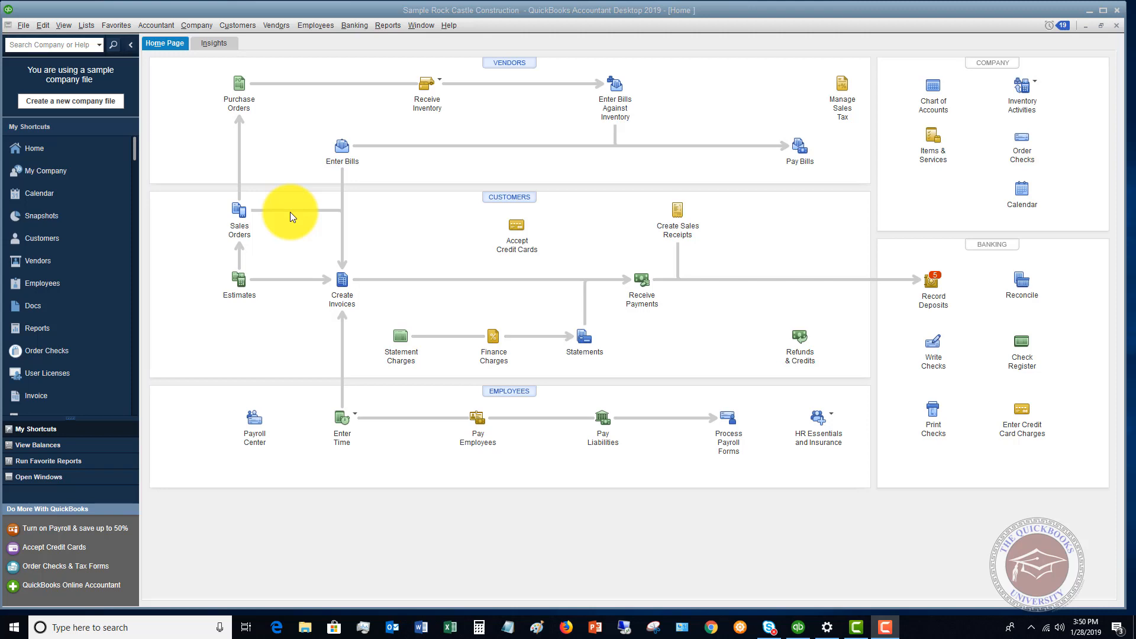
{"action": "mouse_move", "coordinate": [307, 219]}
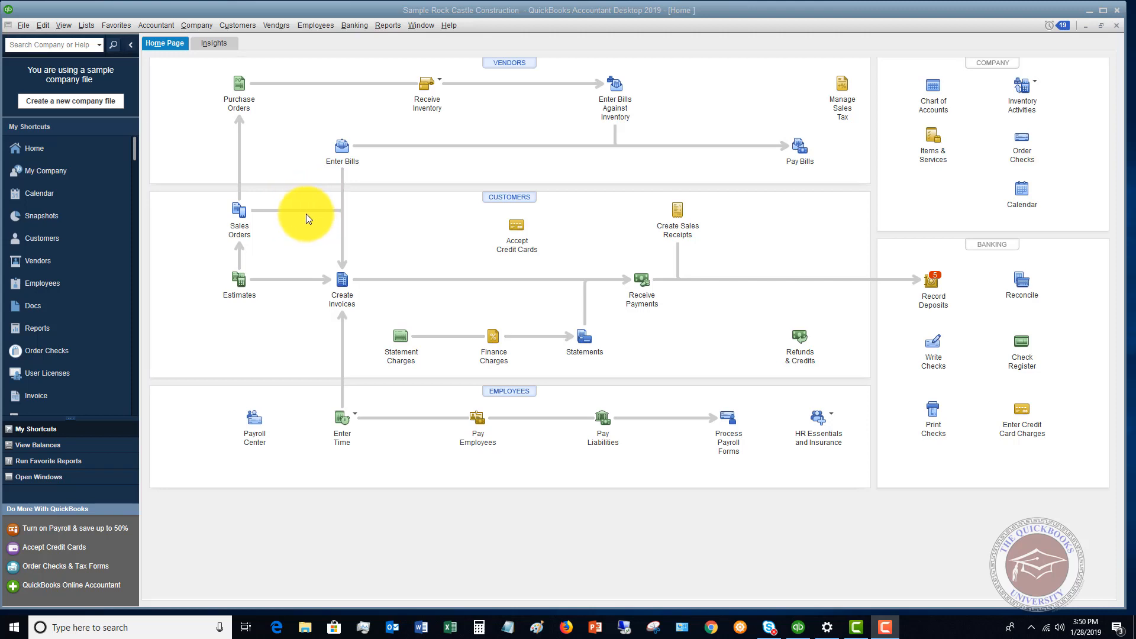
{"action": "mouse_move", "coordinate": [279, 278]}
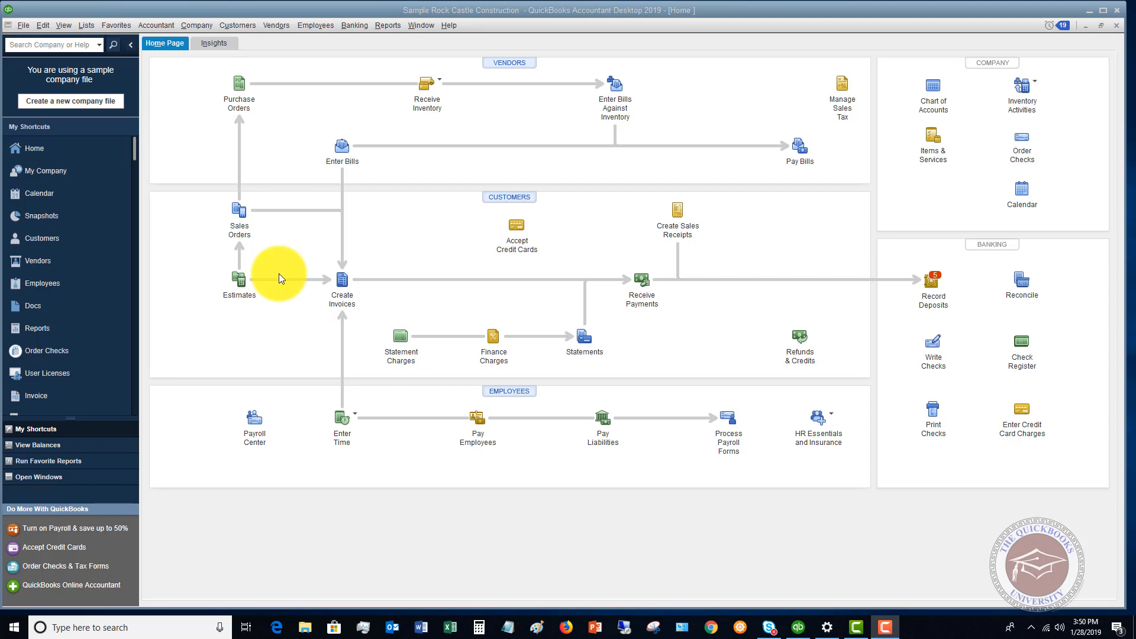
{"action": "mouse_move", "coordinate": [300, 283]}
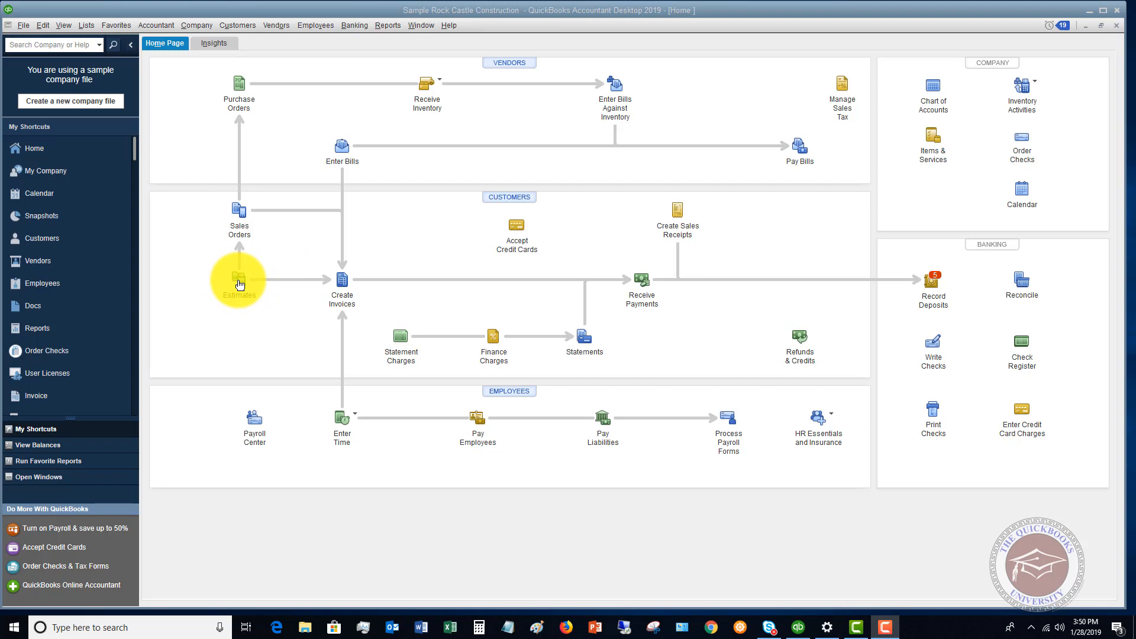
{"action": "mouse_move", "coordinate": [357, 310]}
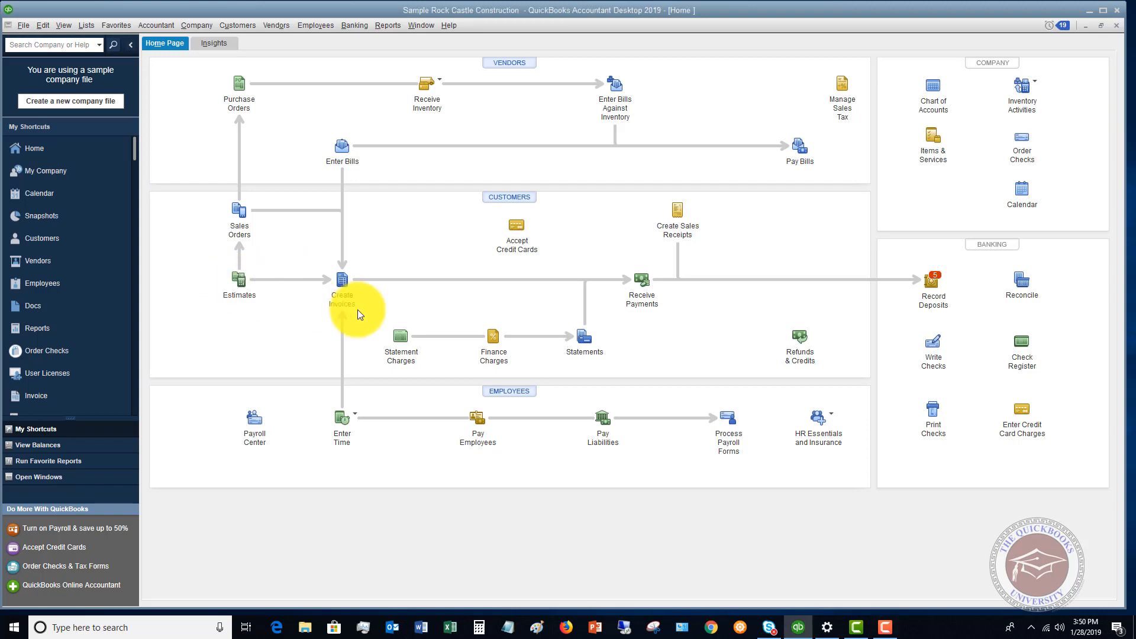
{"action": "mouse_move", "coordinate": [239, 281]}
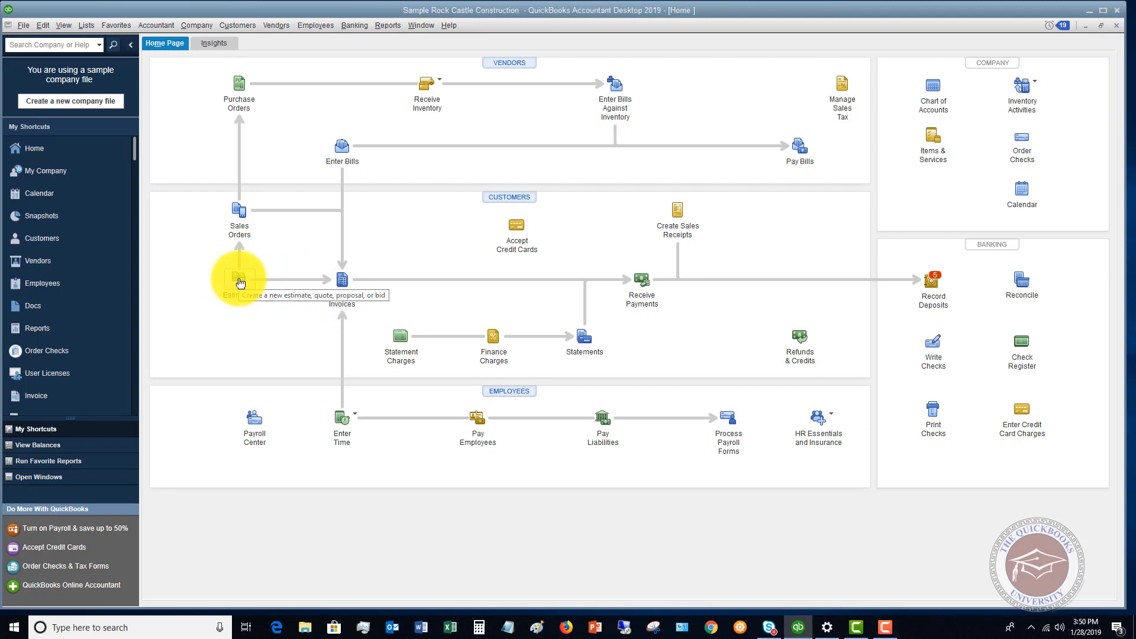
Start a new estimate for the customer job Abercrombie, Kristy:Kitchen.
{"action": "left_click", "coordinate": [239, 280]}
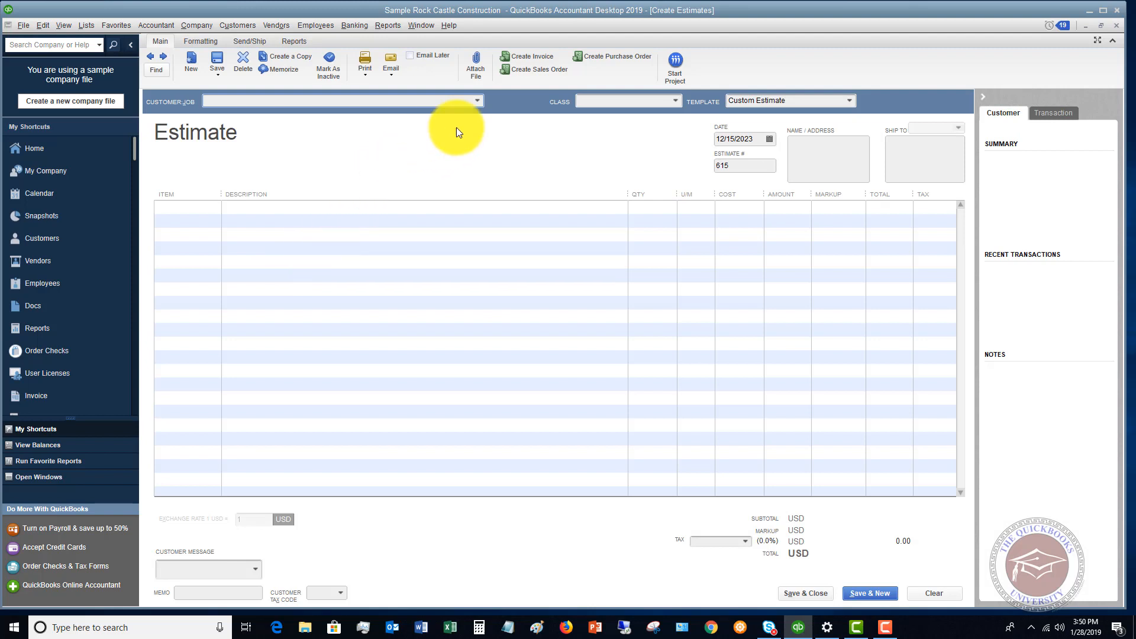
{"action": "left_click", "coordinate": [476, 100]}
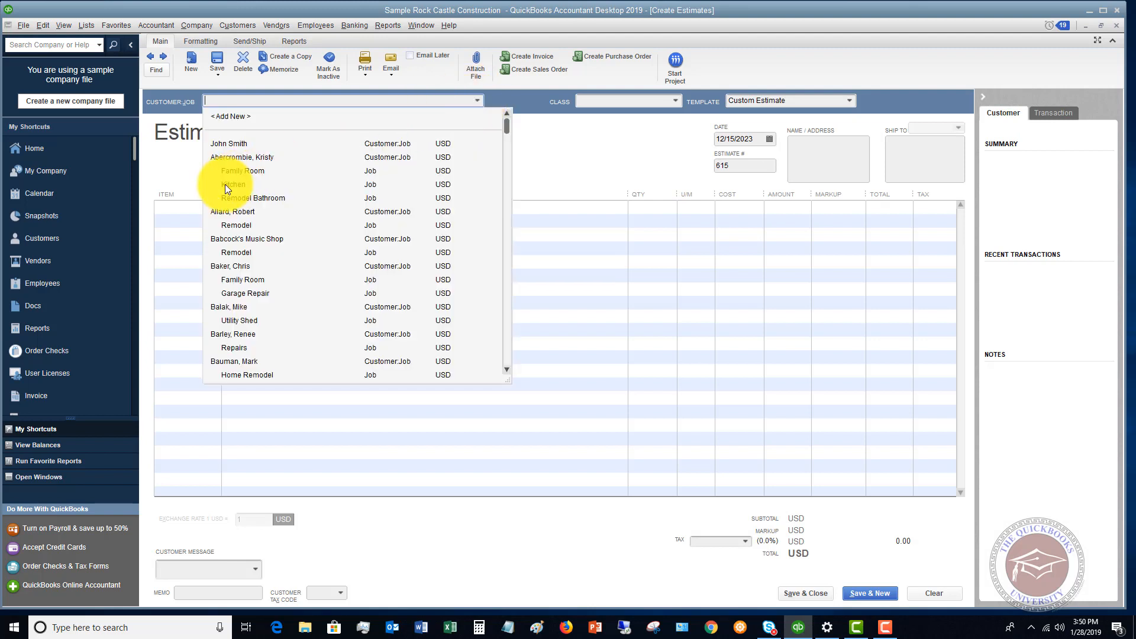
{"action": "left_click", "coordinate": [233, 184]}
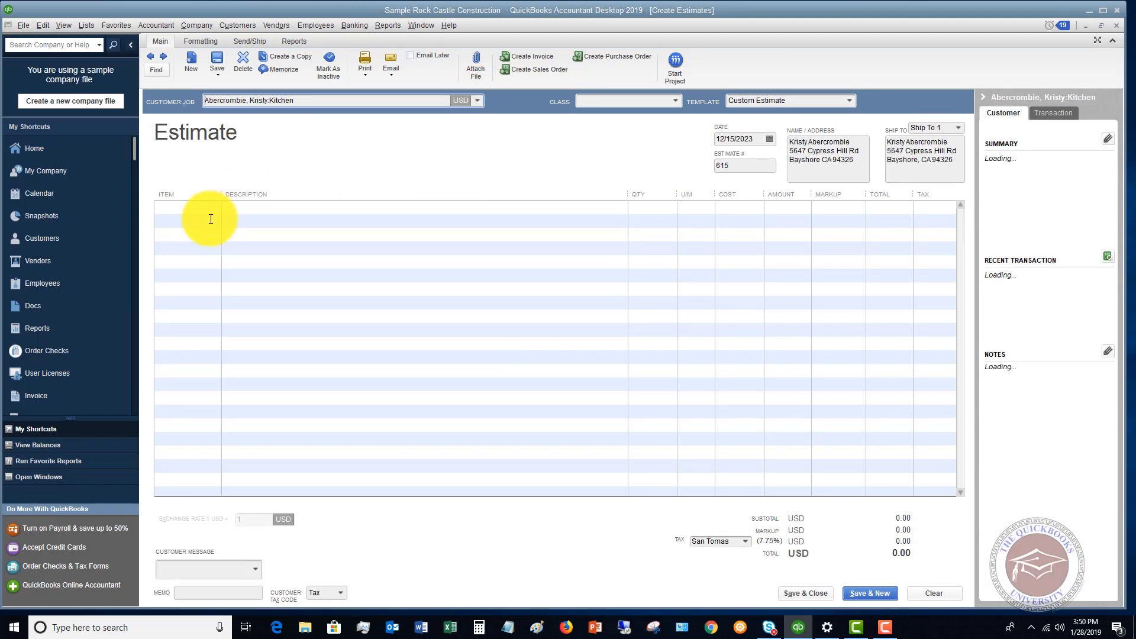
Add a Subs:Drywall line with quantity 100, totalling 6,000.00.
{"action": "left_click", "coordinate": [210, 208]}
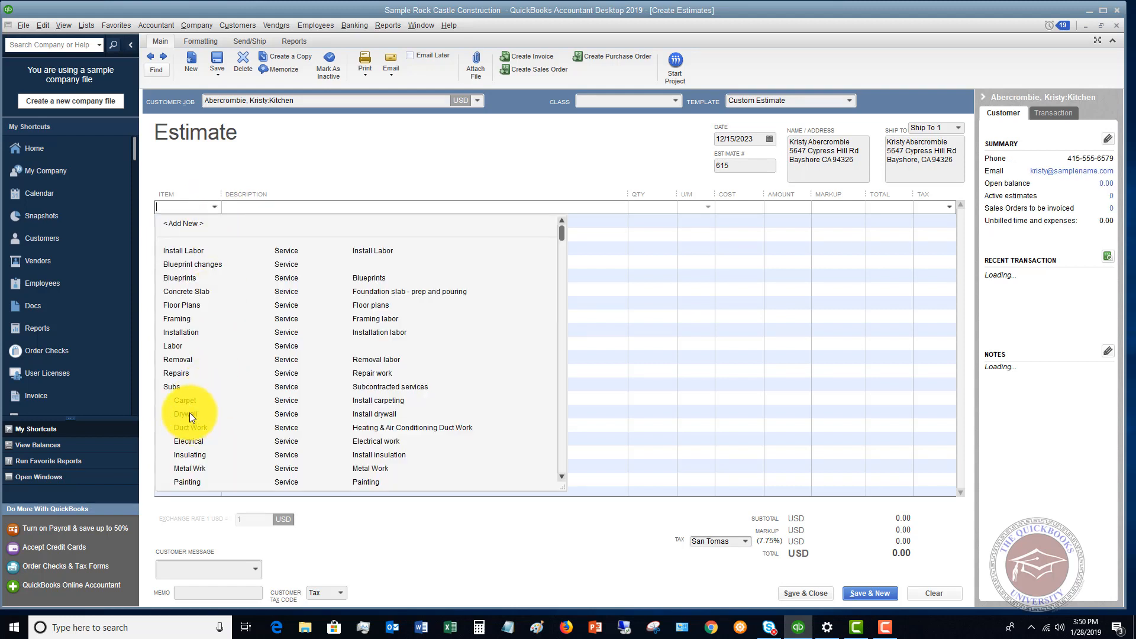
{"action": "left_click", "coordinate": [185, 414]}
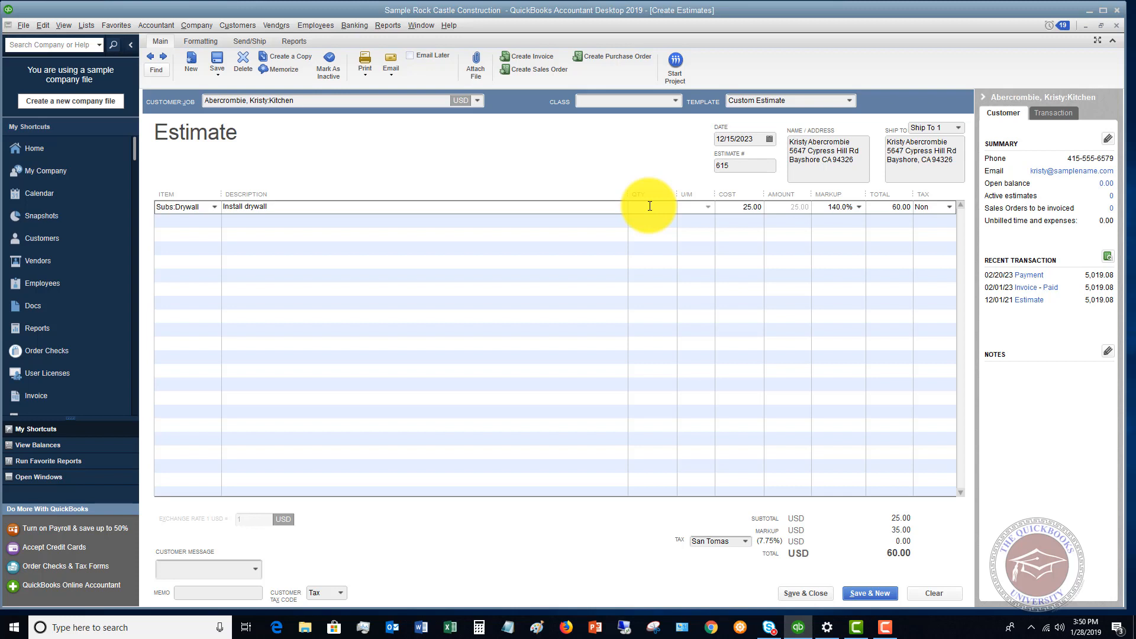
{"action": "type", "text": "100"}
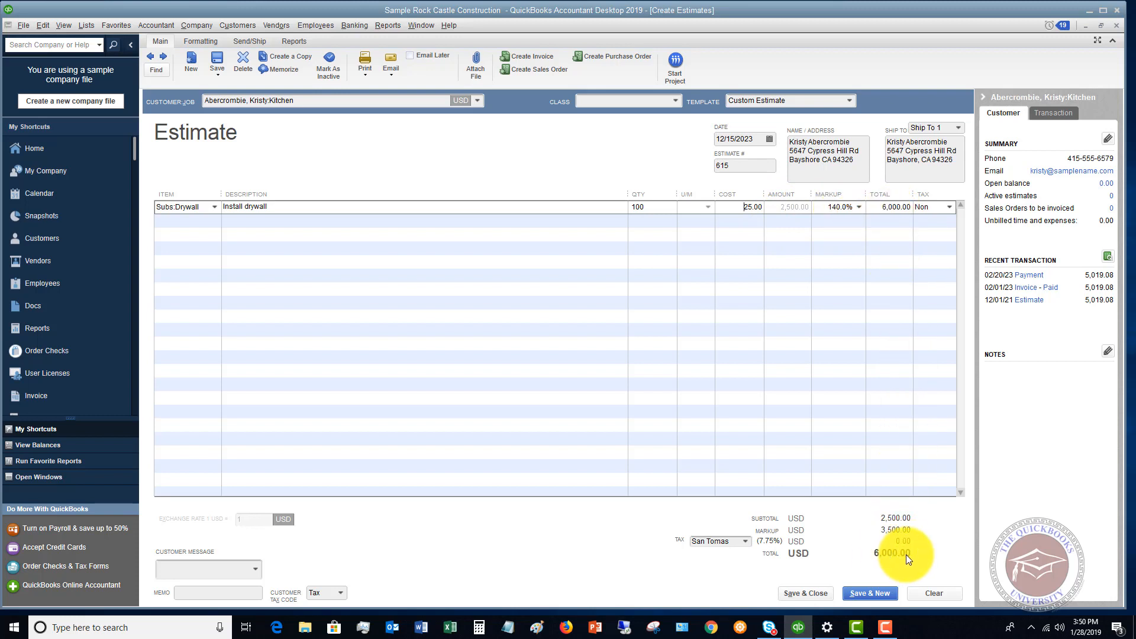
{"action": "mouse_move", "coordinate": [816, 251]}
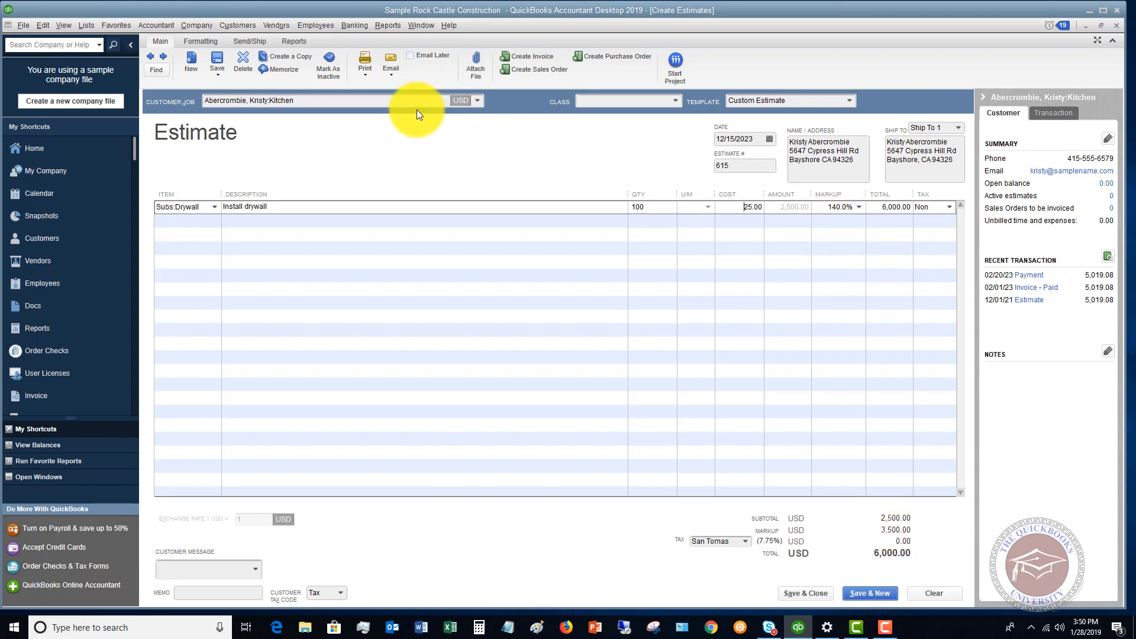
{"action": "left_click", "coordinate": [366, 64]}
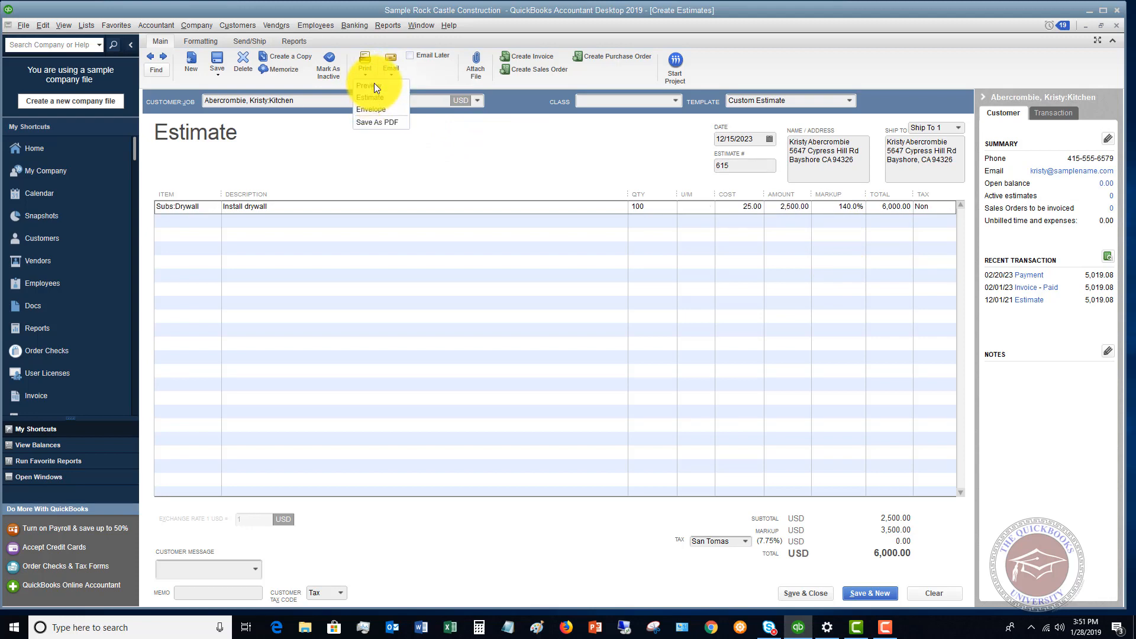
{"action": "left_click", "coordinate": [369, 85]}
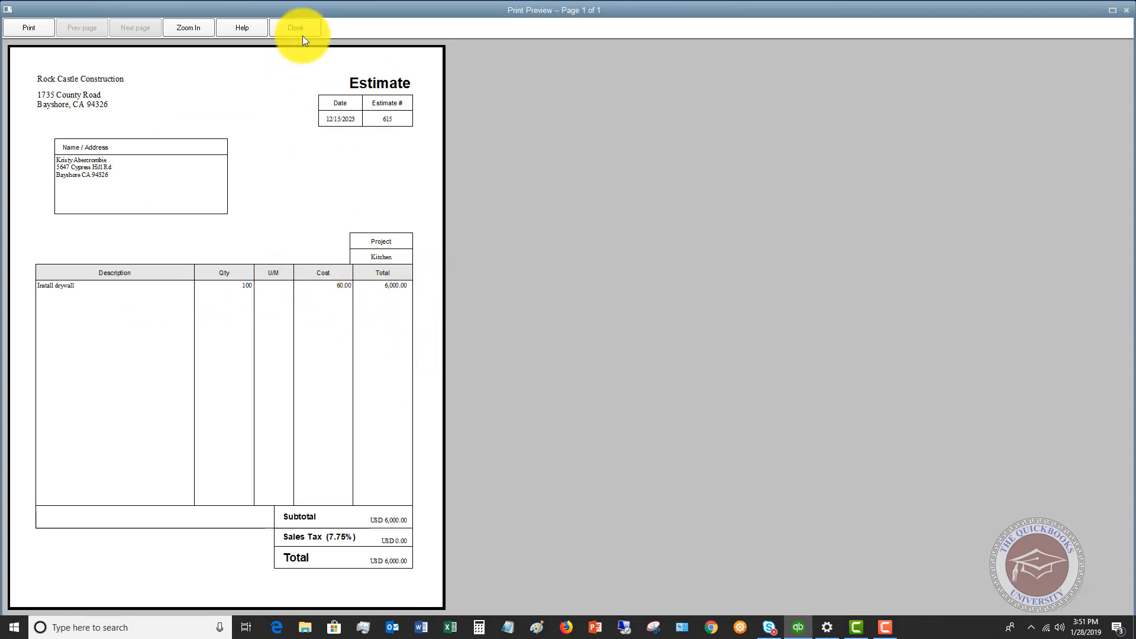
{"action": "left_click", "coordinate": [295, 28]}
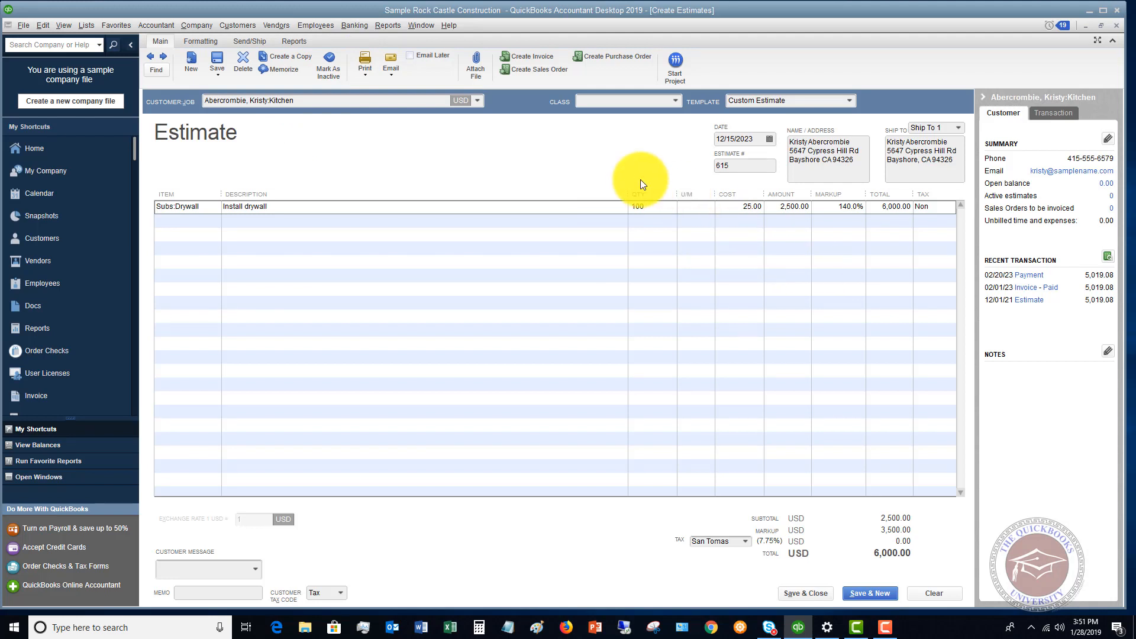
{"action": "mouse_move", "coordinate": [772, 385]}
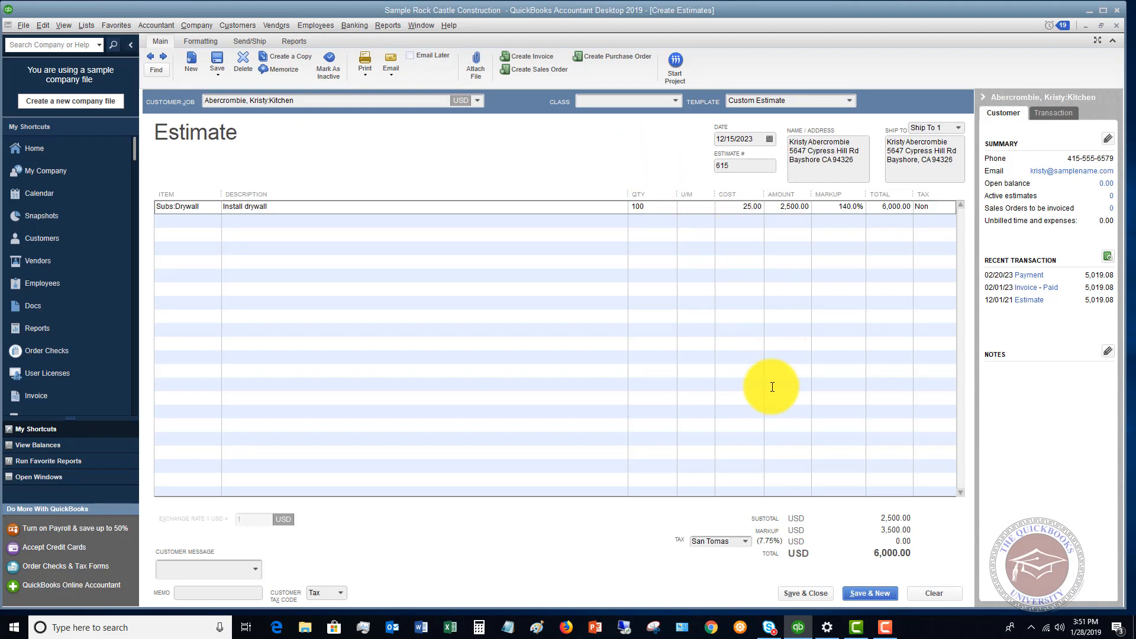
{"action": "mouse_move", "coordinate": [529, 225]}
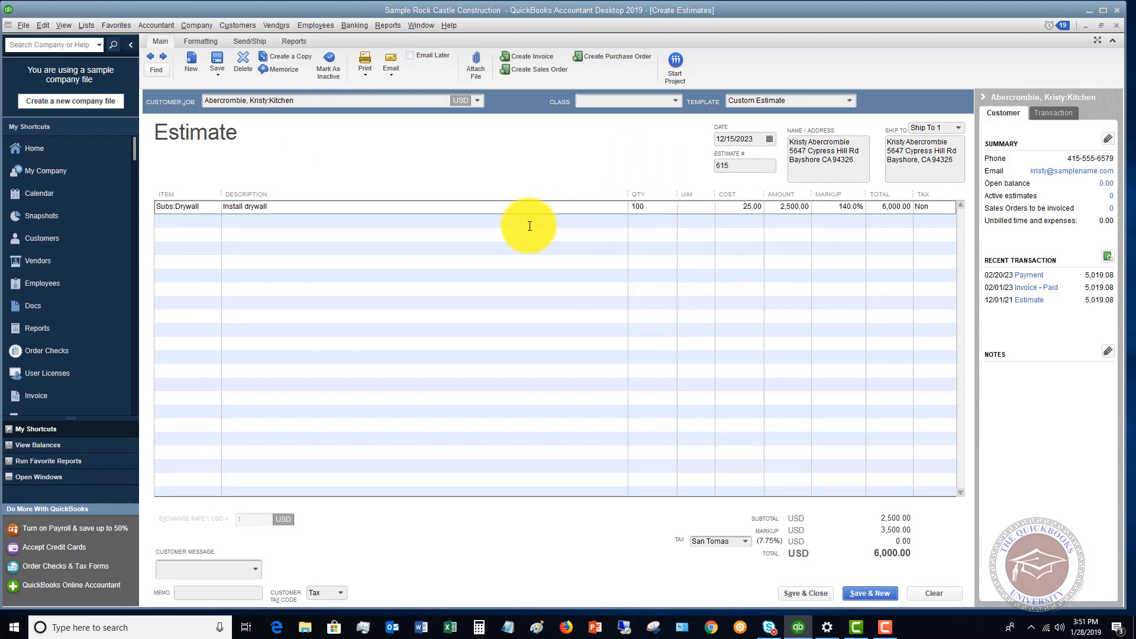
{"action": "mouse_move", "coordinate": [557, 158]}
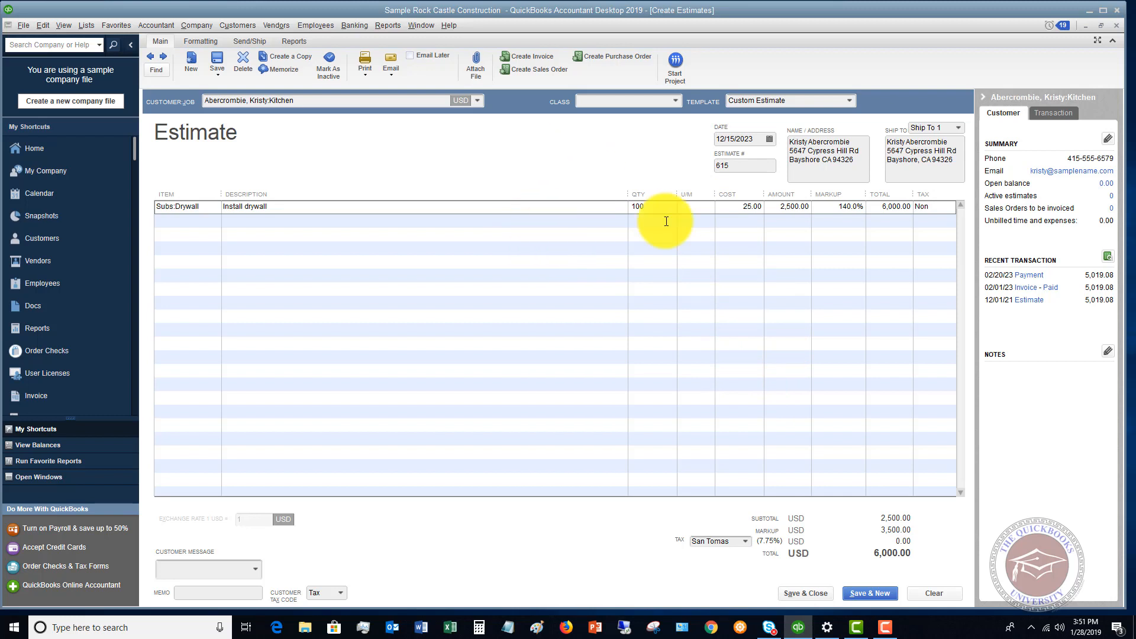
{"action": "mouse_move", "coordinate": [712, 256]}
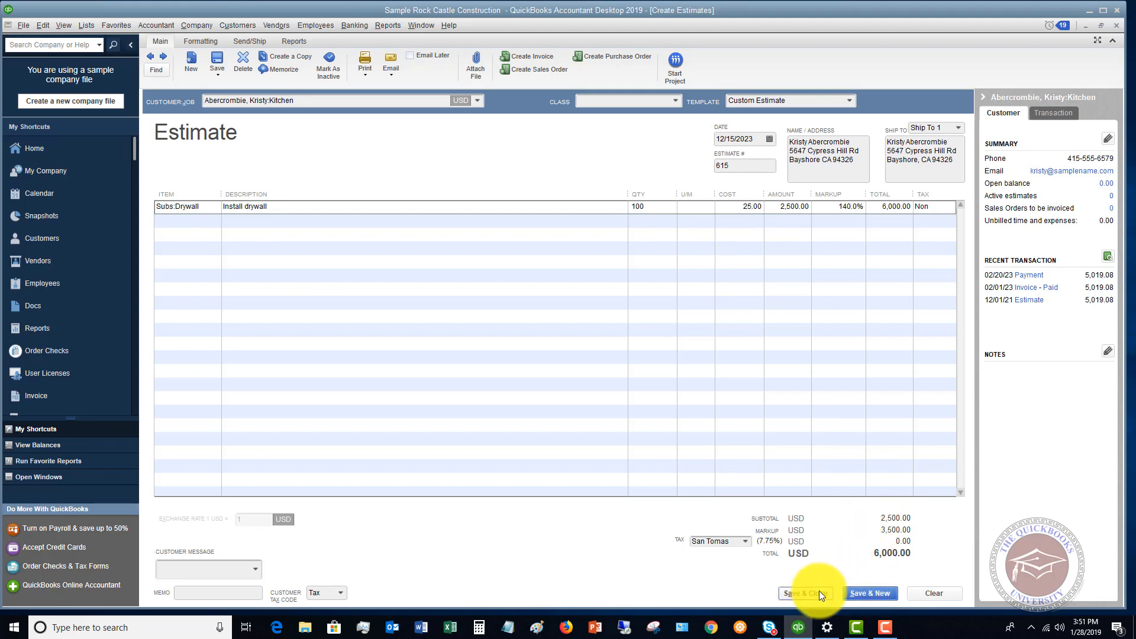
Save and close estimate 615, then bring up the Company menu from the Home page.
{"action": "left_click", "coordinate": [805, 593]}
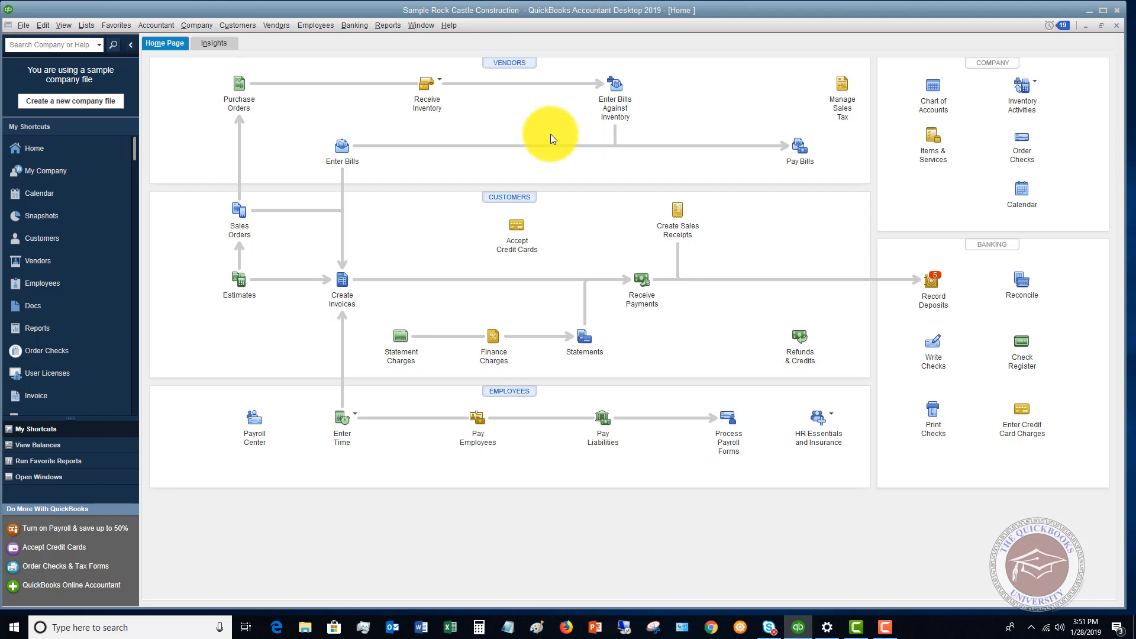
{"action": "mouse_move", "coordinate": [428, 89]}
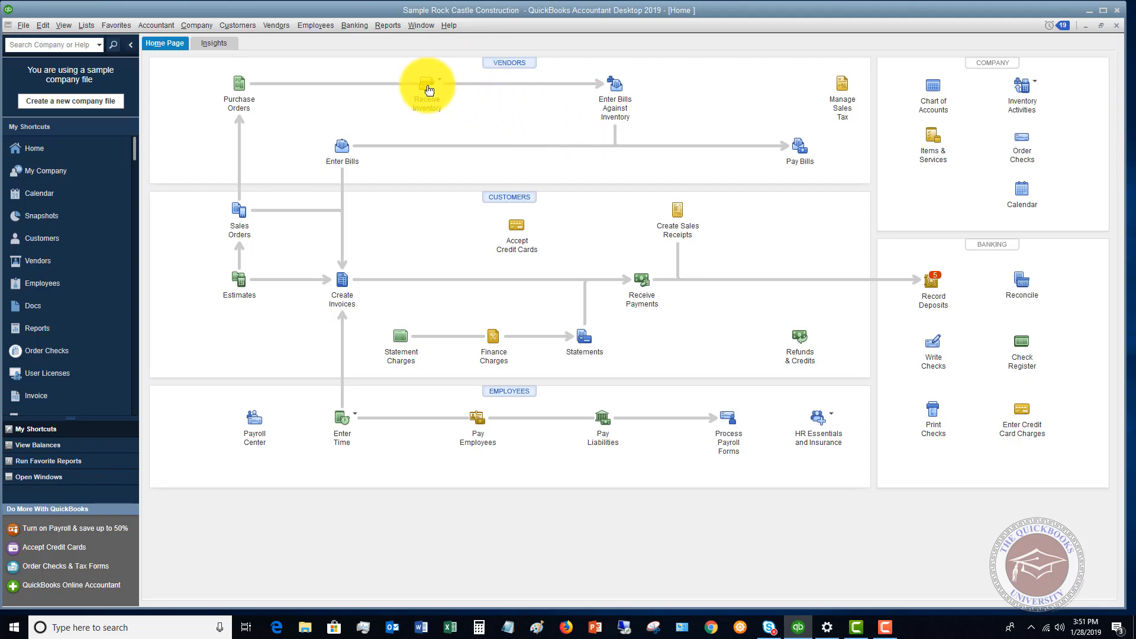
{"action": "mouse_move", "coordinate": [427, 89]}
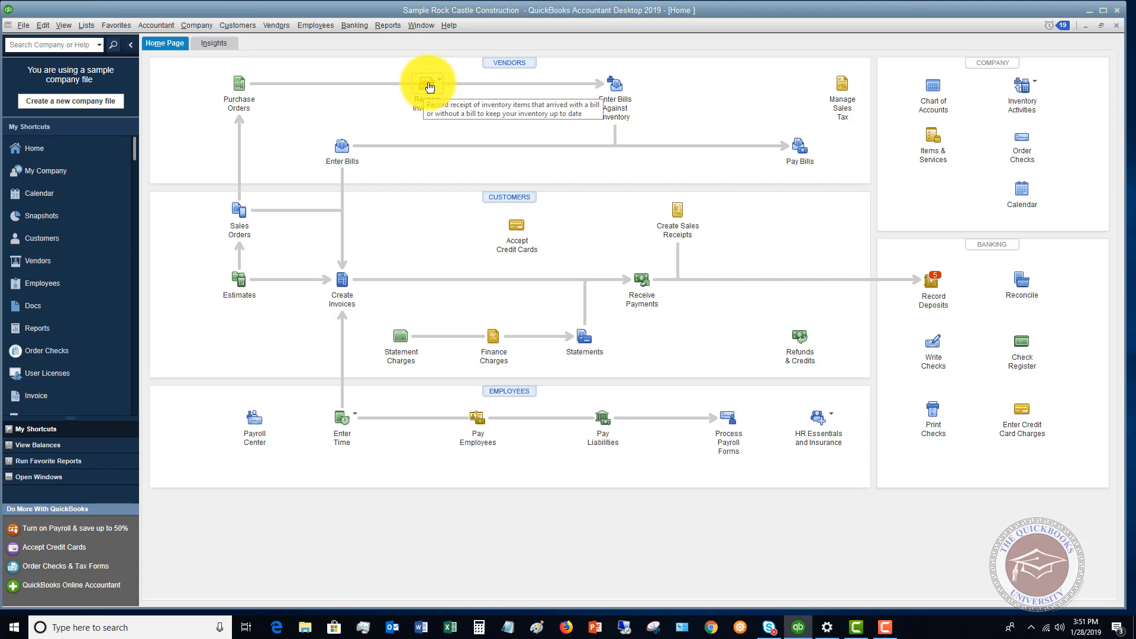
{"action": "mouse_move", "coordinate": [406, 50]}
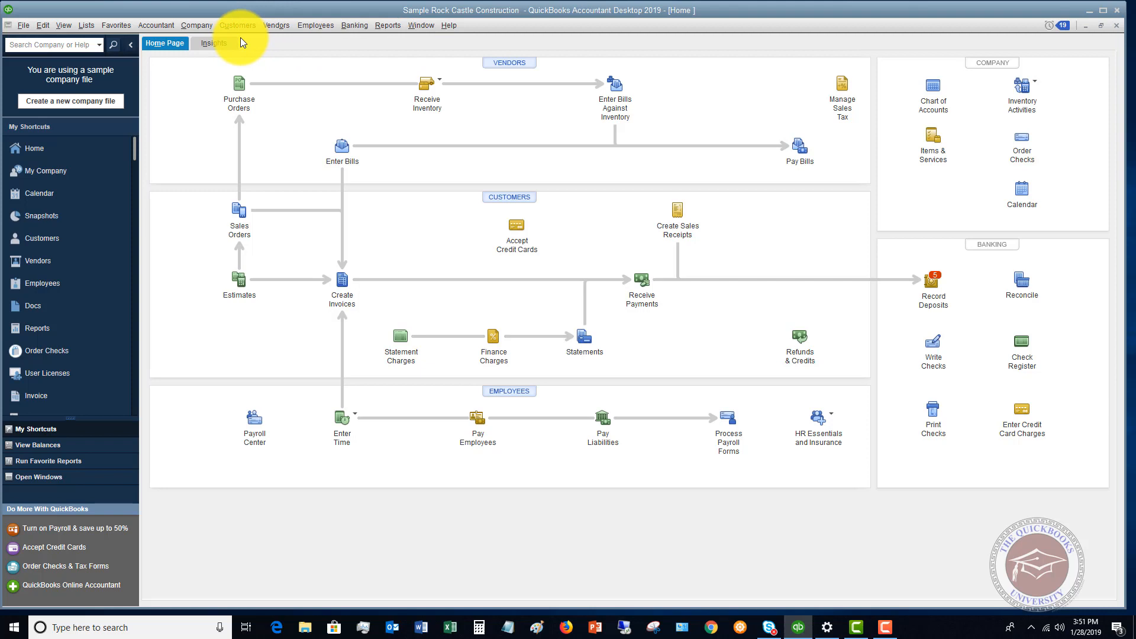
{"action": "left_click", "coordinate": [195, 24]}
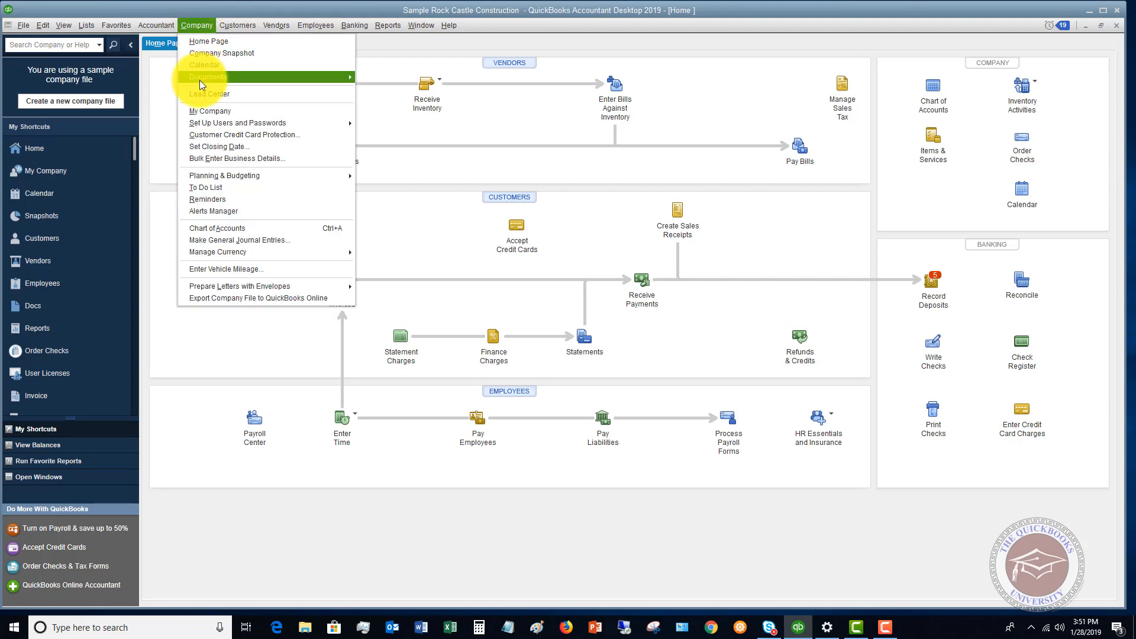
{"action": "mouse_move", "coordinate": [225, 228]}
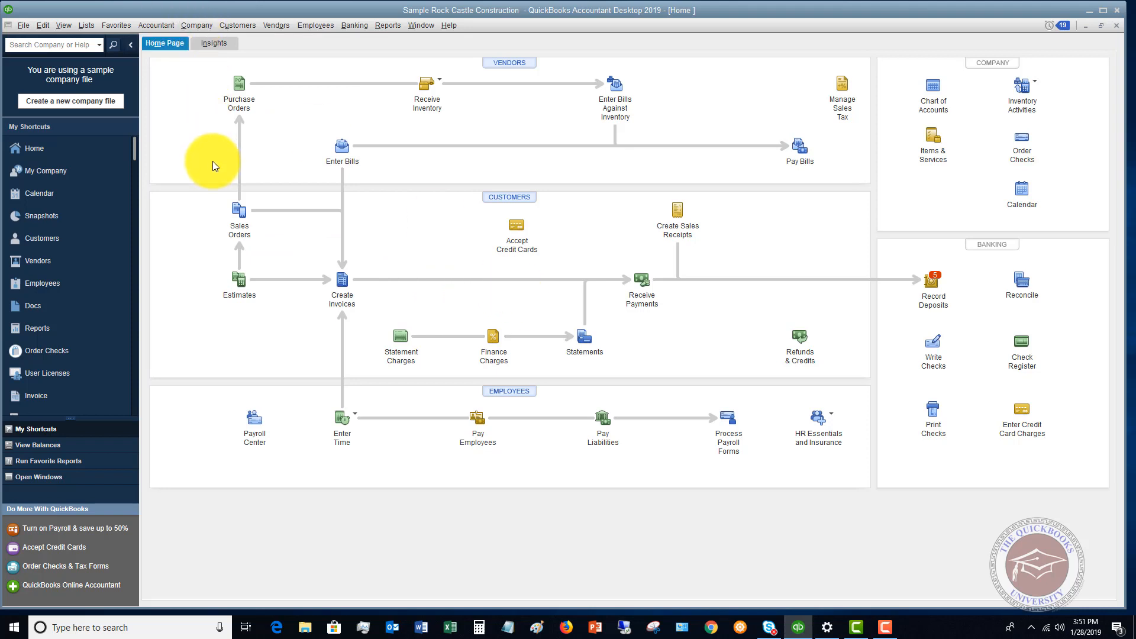
{"action": "left_click", "coordinate": [195, 24]}
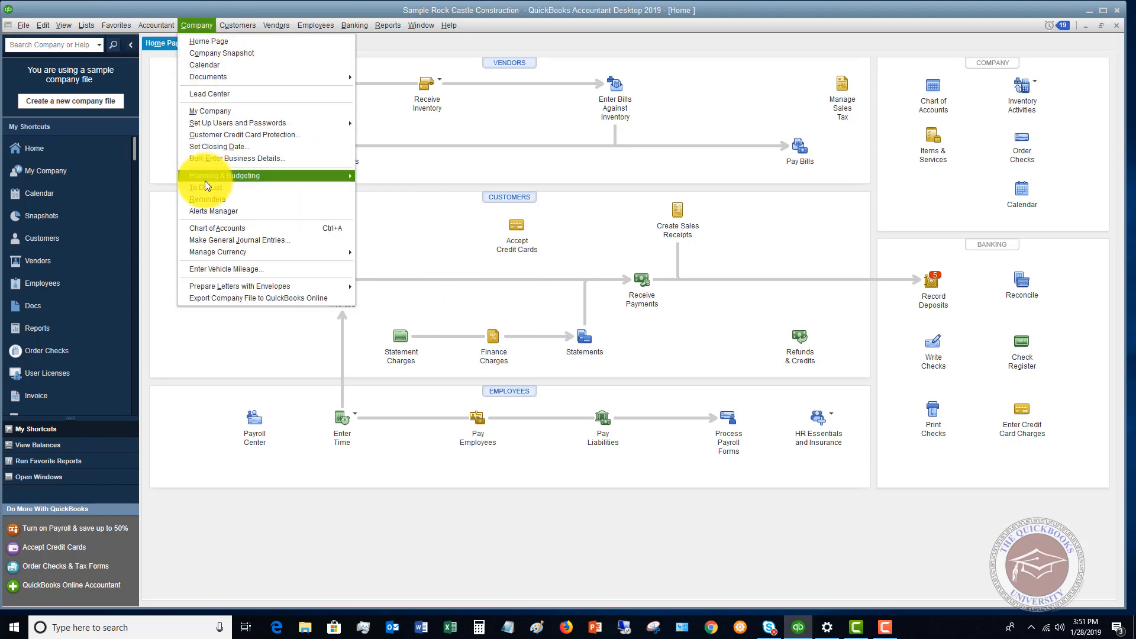
Show the Chart of Accounts scrolled down to the non-posting accounts.
{"action": "left_click", "coordinate": [217, 227]}
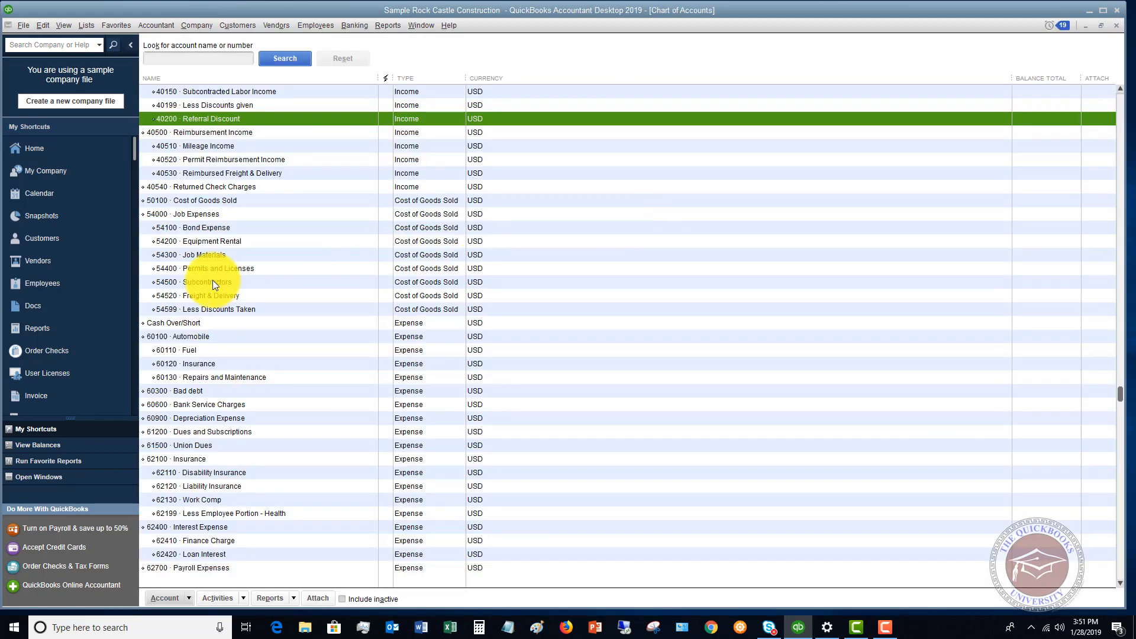
{"action": "scroll", "scroll_direction": "down", "scroll_amount": 3}
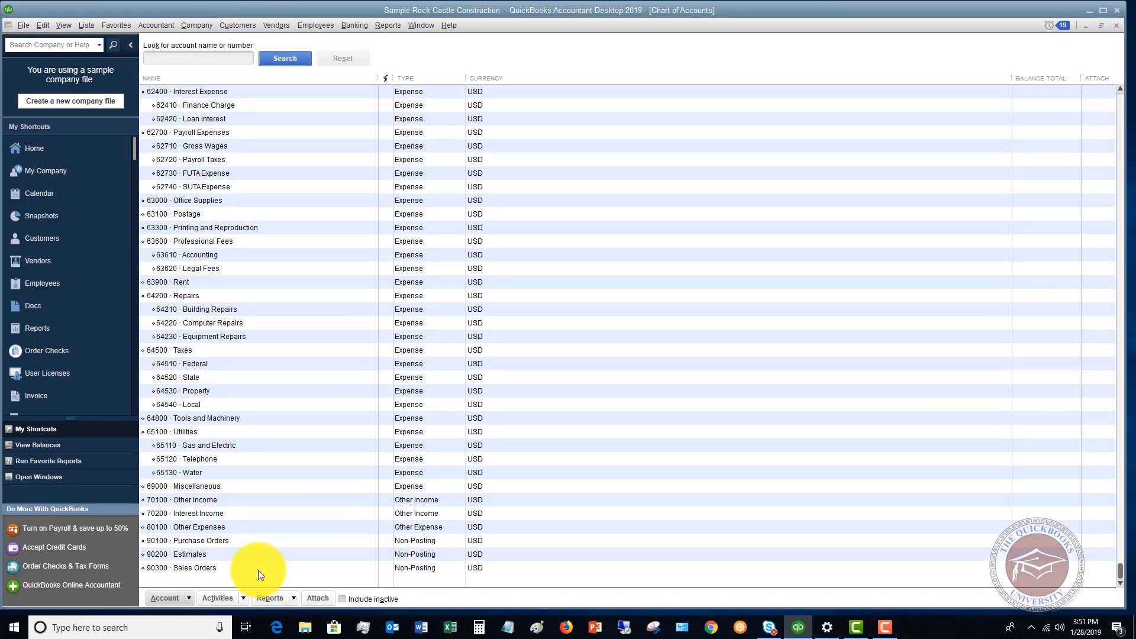
Review the non-posting Sales Orders, Purchase Orders and Estimates accounts.
{"action": "left_click", "coordinate": [194, 567]}
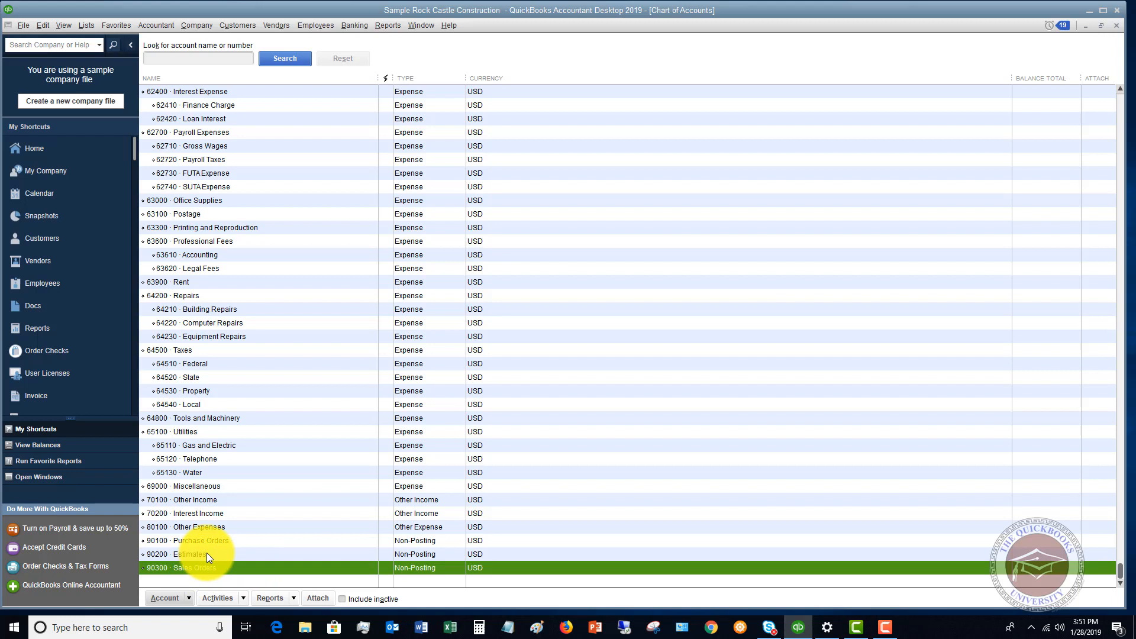
{"action": "left_click", "coordinate": [201, 541]}
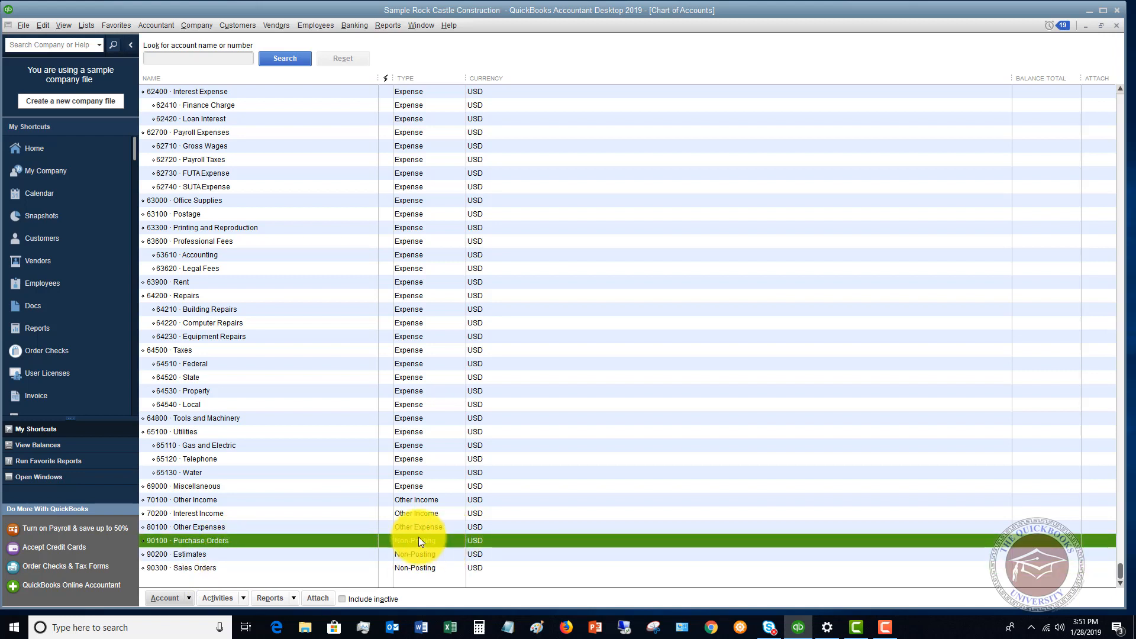
{"action": "left_click", "coordinate": [196, 554]}
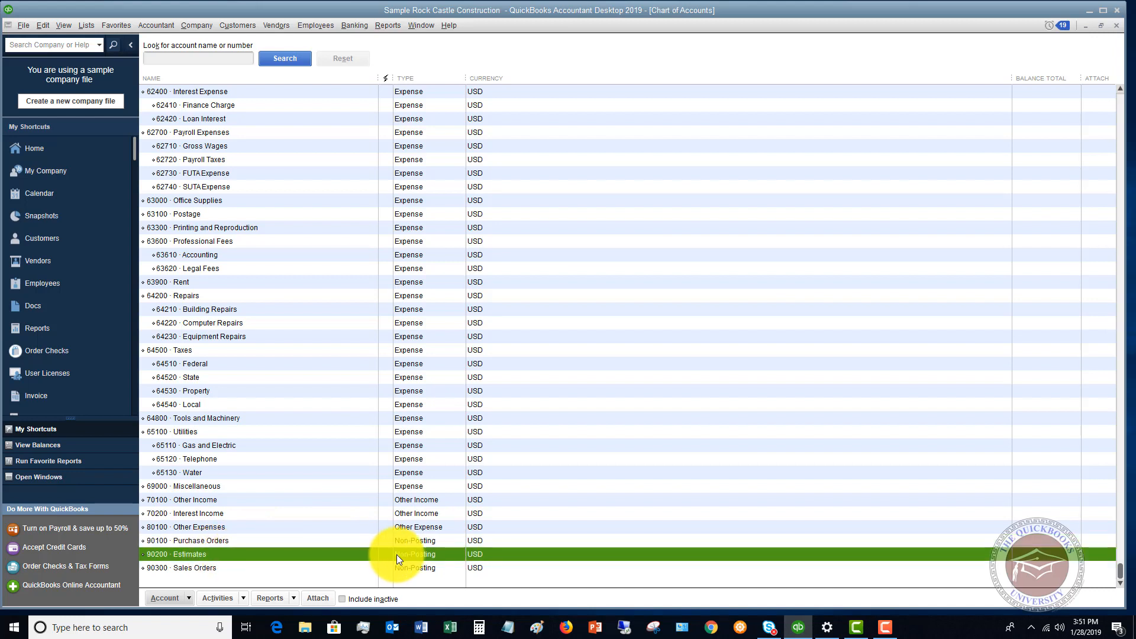
{"action": "mouse_move", "coordinate": [403, 565]}
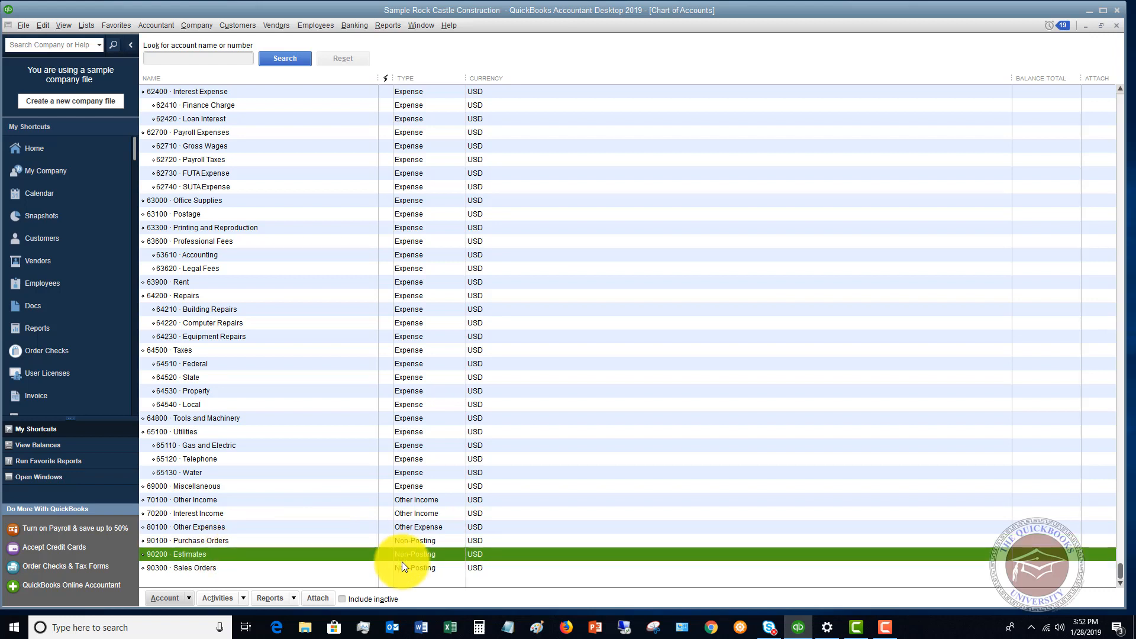
{"action": "mouse_move", "coordinate": [353, 560]}
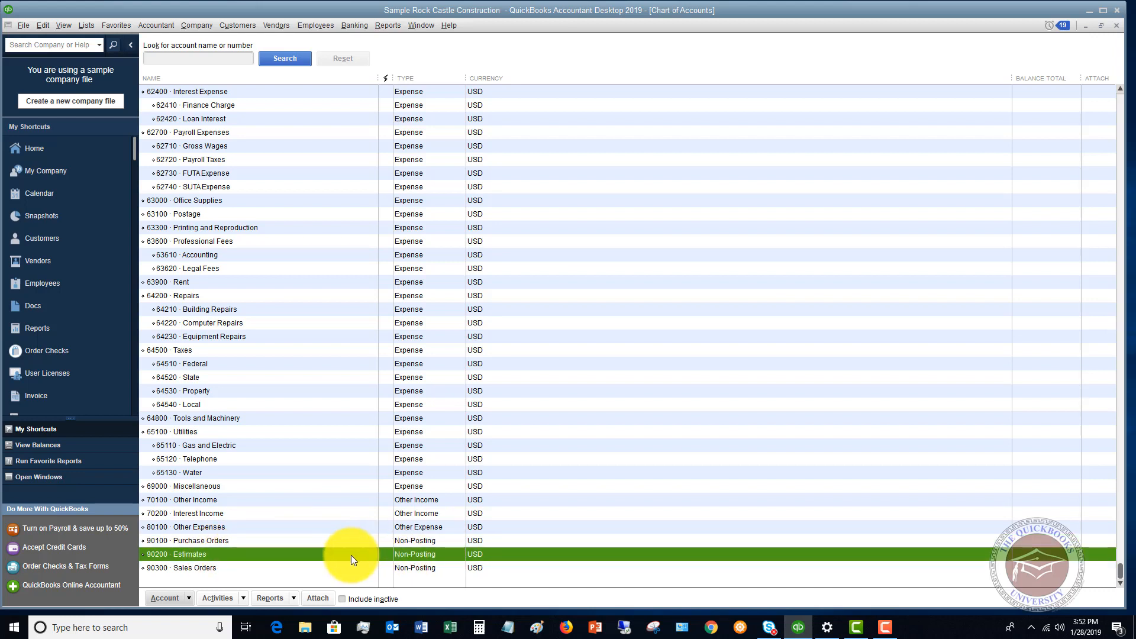
{"action": "mouse_move", "coordinate": [220, 560]}
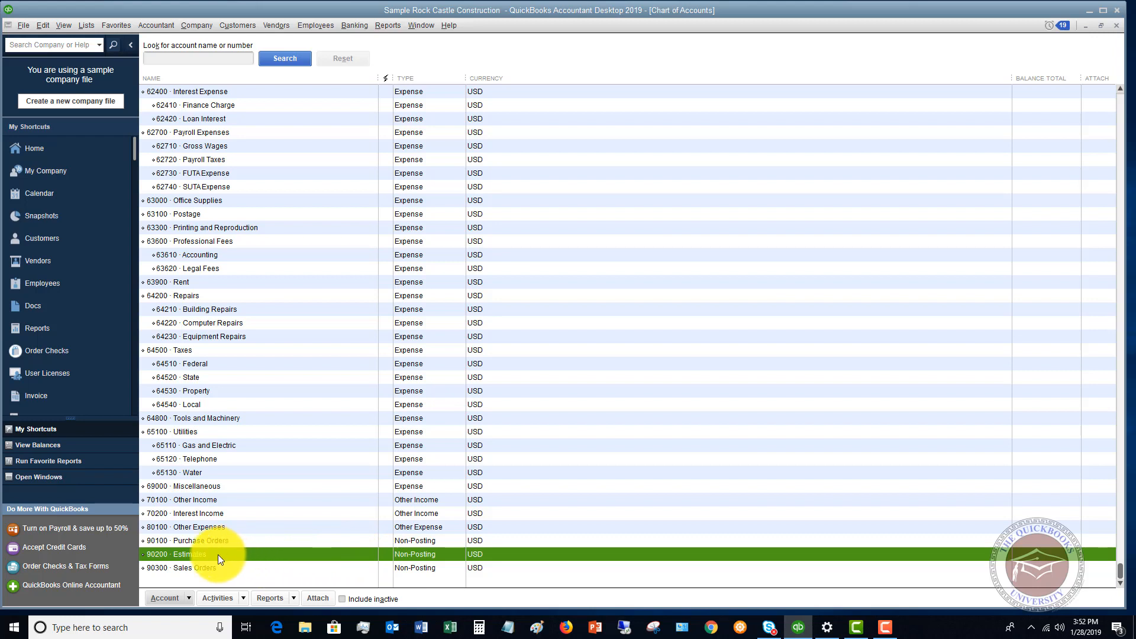
{"action": "mouse_move", "coordinate": [388, 558]}
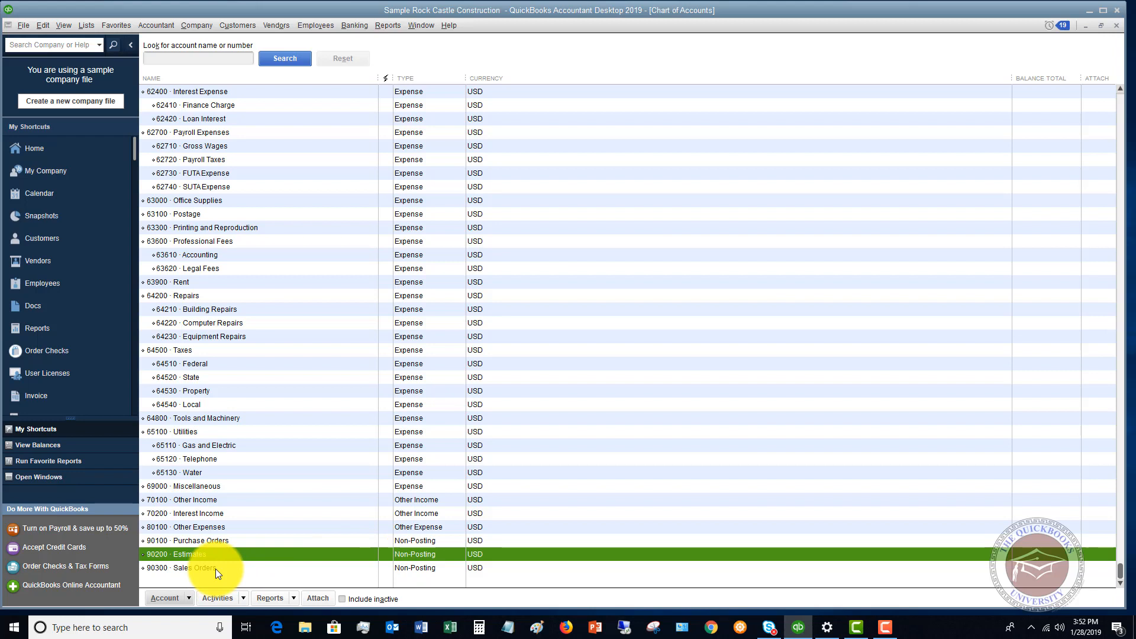
{"action": "left_click", "coordinate": [195, 567]}
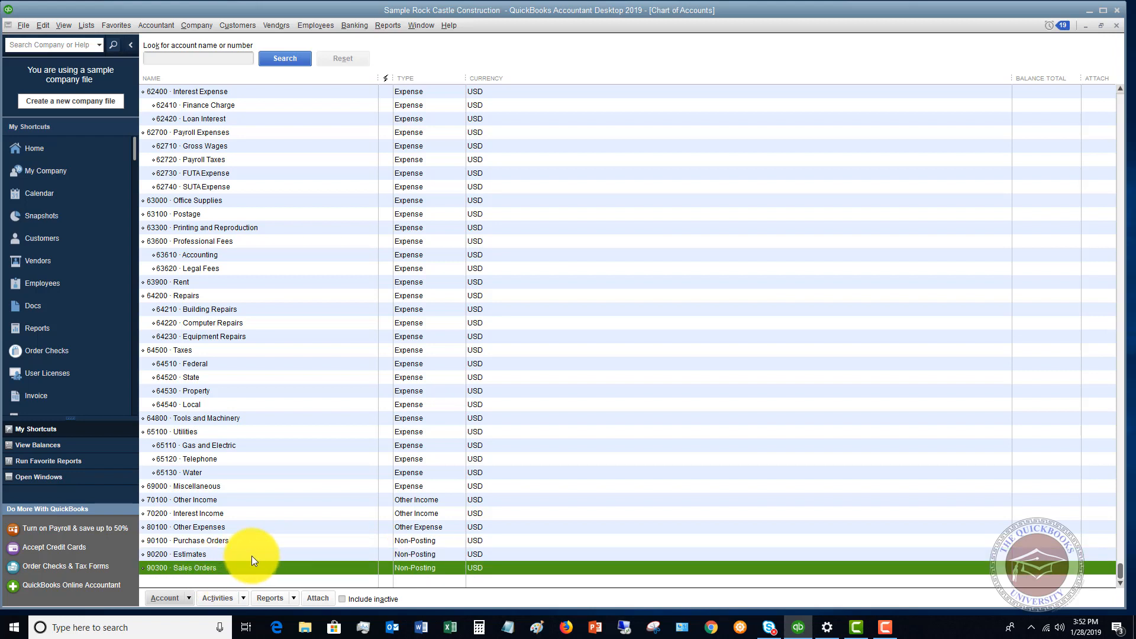
List the transactions in the Estimates non-posting account to reach estimate 615.
{"action": "double_click", "coordinate": [191, 554]}
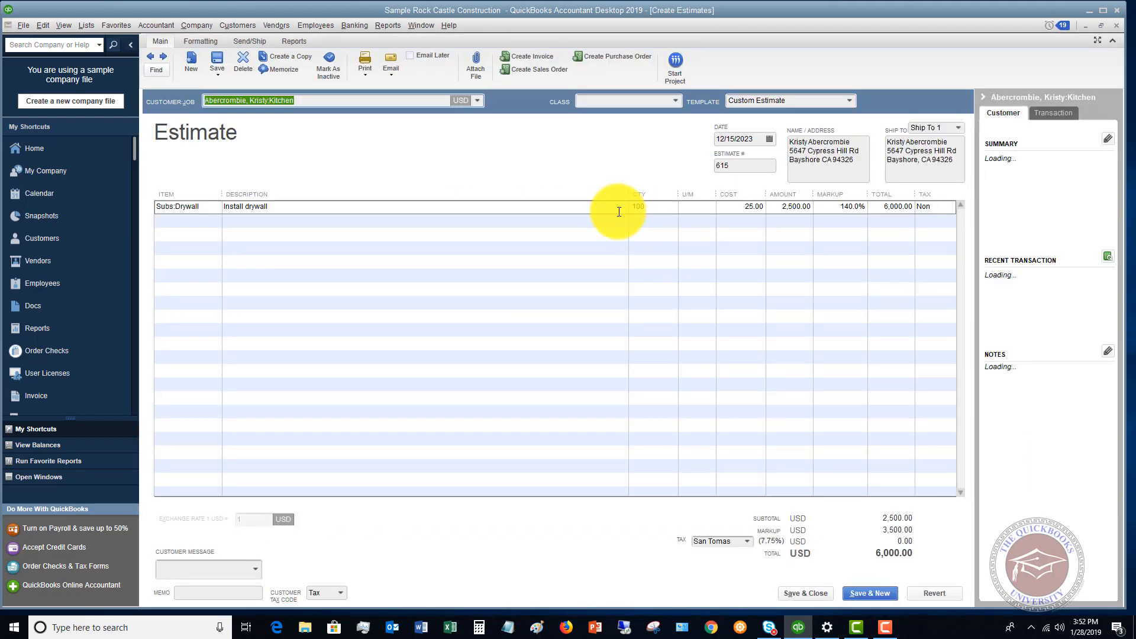
{"action": "mouse_move", "coordinate": [530, 57]}
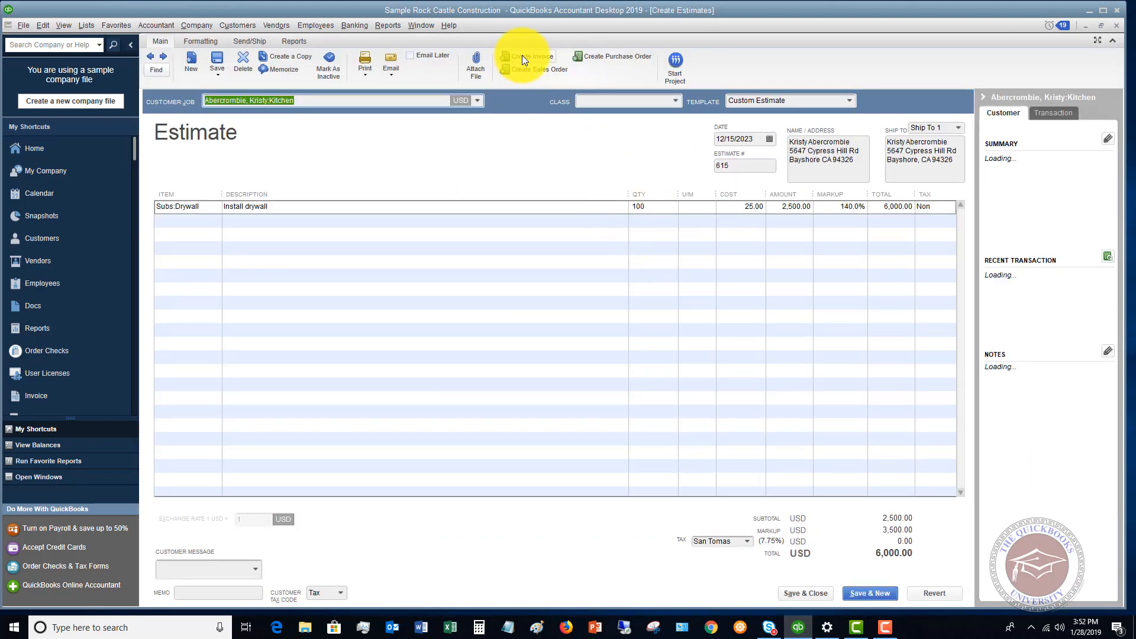
{"action": "mouse_move", "coordinate": [532, 55]}
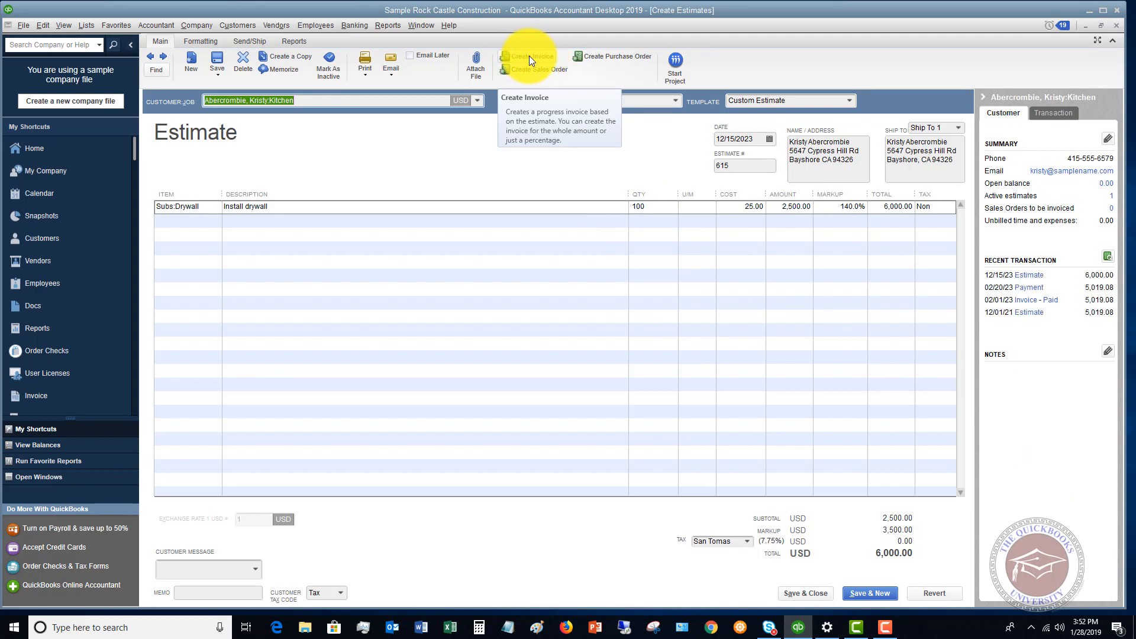
{"action": "mouse_move", "coordinate": [509, 82]}
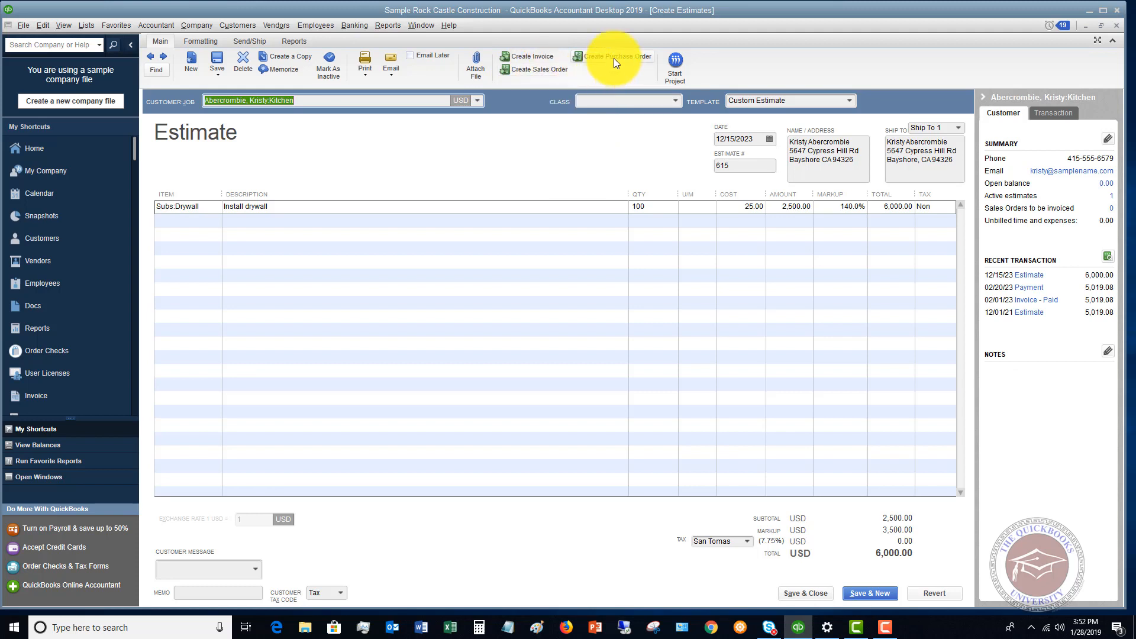
{"action": "mouse_move", "coordinate": [616, 57]}
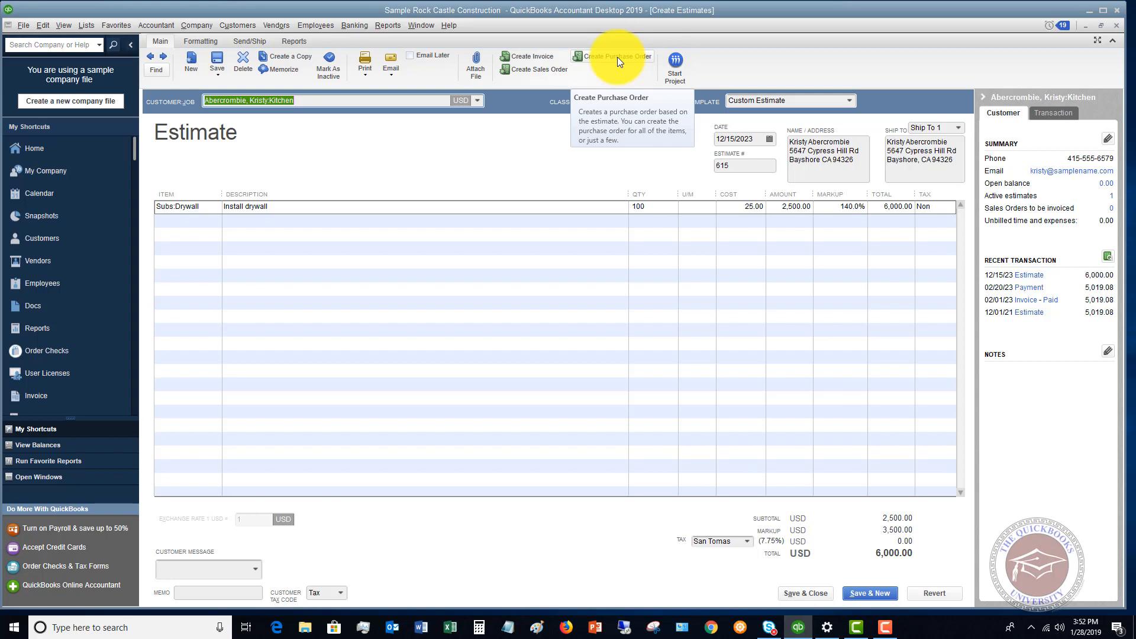
{"action": "mouse_move", "coordinate": [535, 68]}
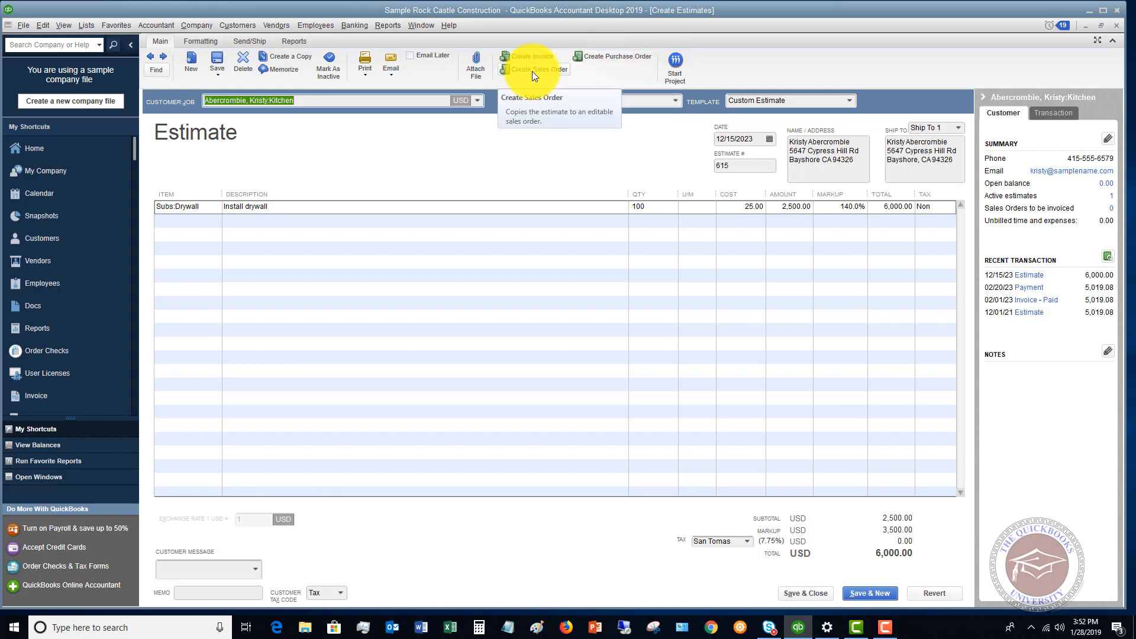
{"action": "mouse_move", "coordinate": [529, 72]}
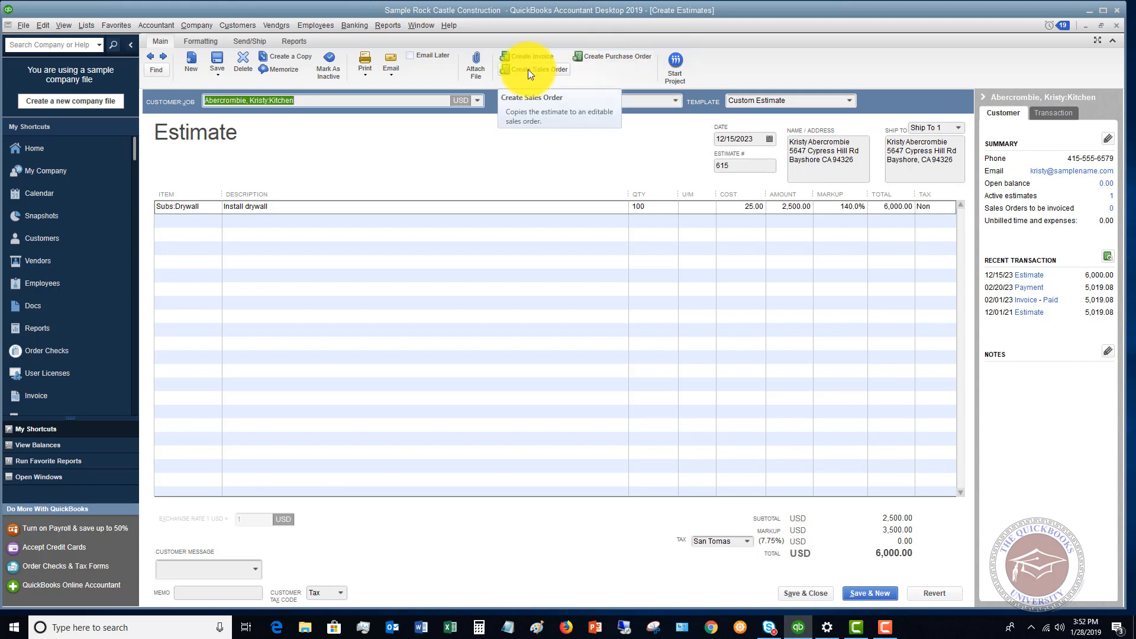
{"action": "left_click", "coordinate": [533, 69]}
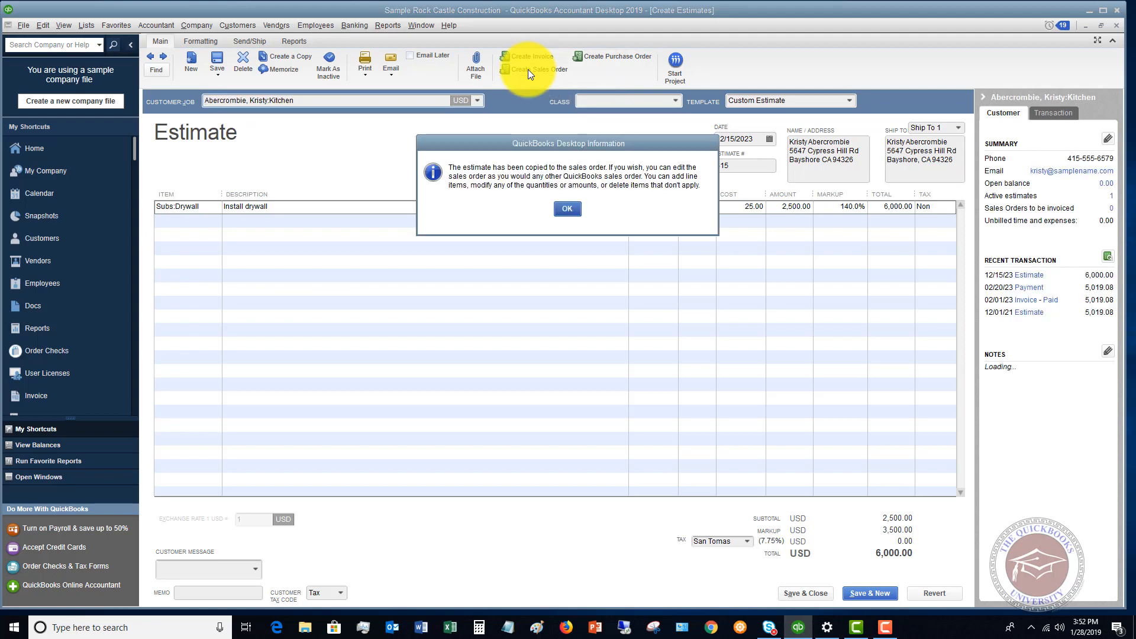
{"action": "left_click", "coordinate": [567, 208]}
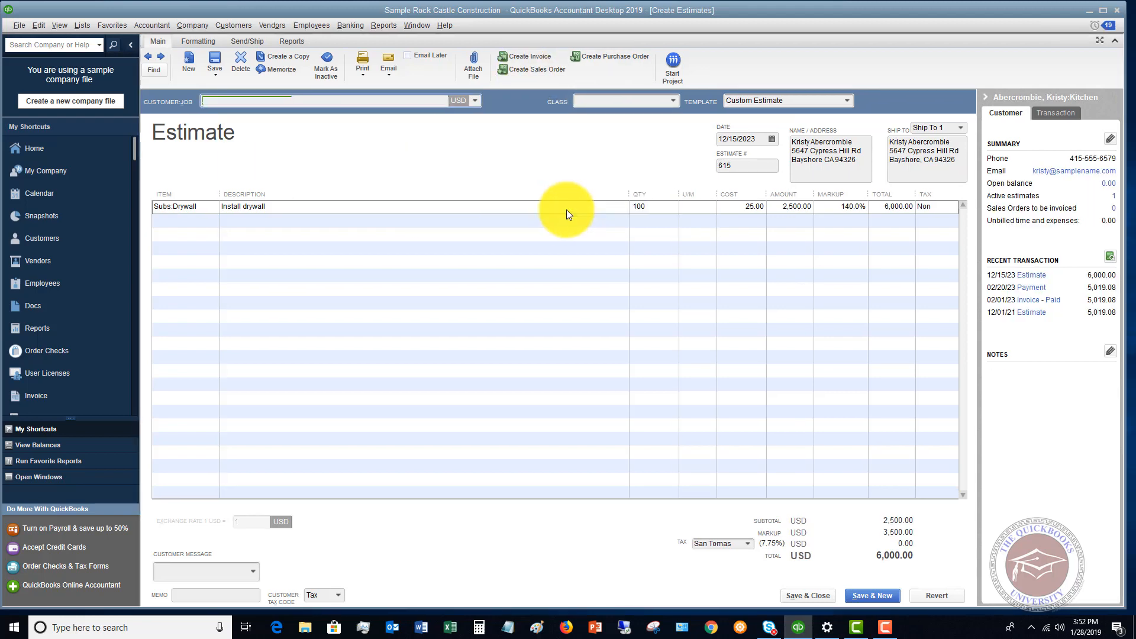
{"action": "left_click", "coordinate": [535, 68]}
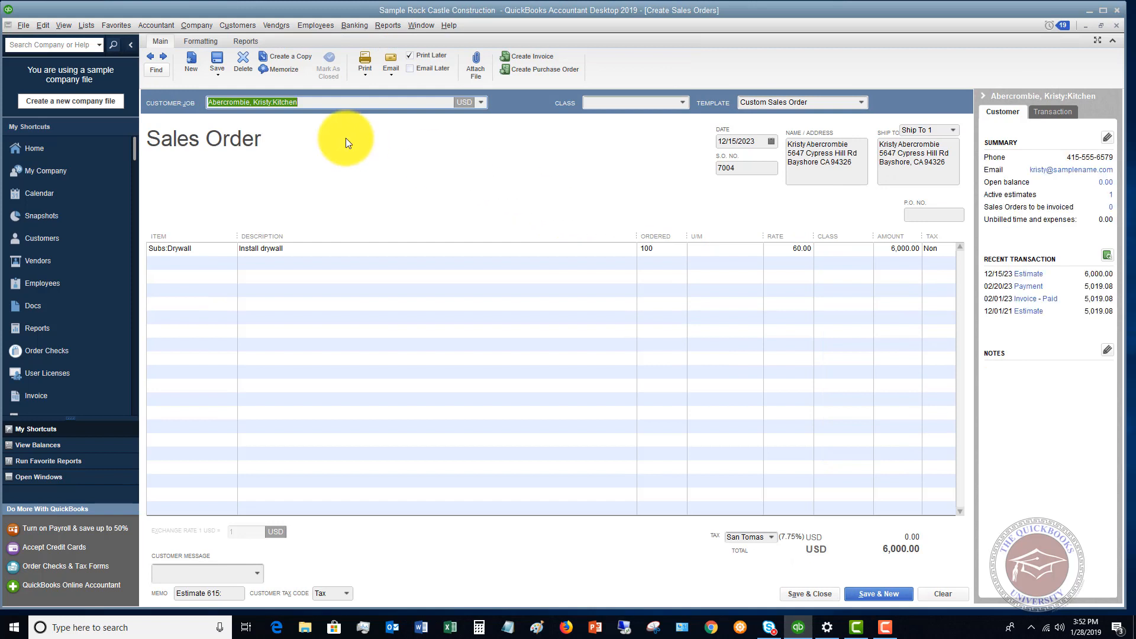
{"action": "mouse_move", "coordinate": [472, 150]}
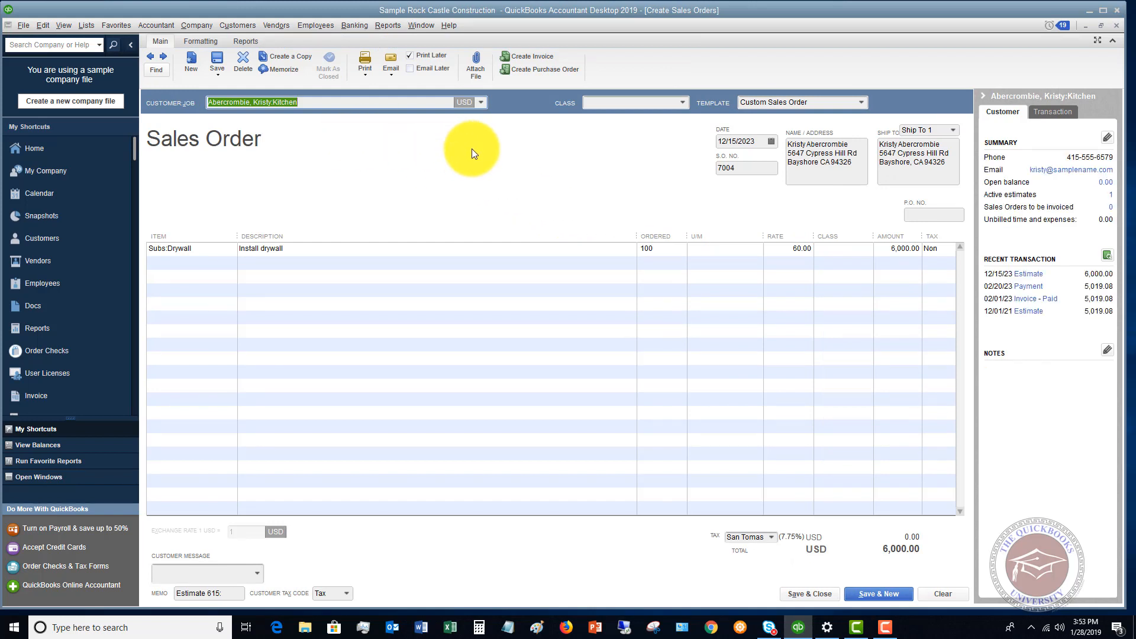
{"action": "mouse_move", "coordinate": [553, 152]}
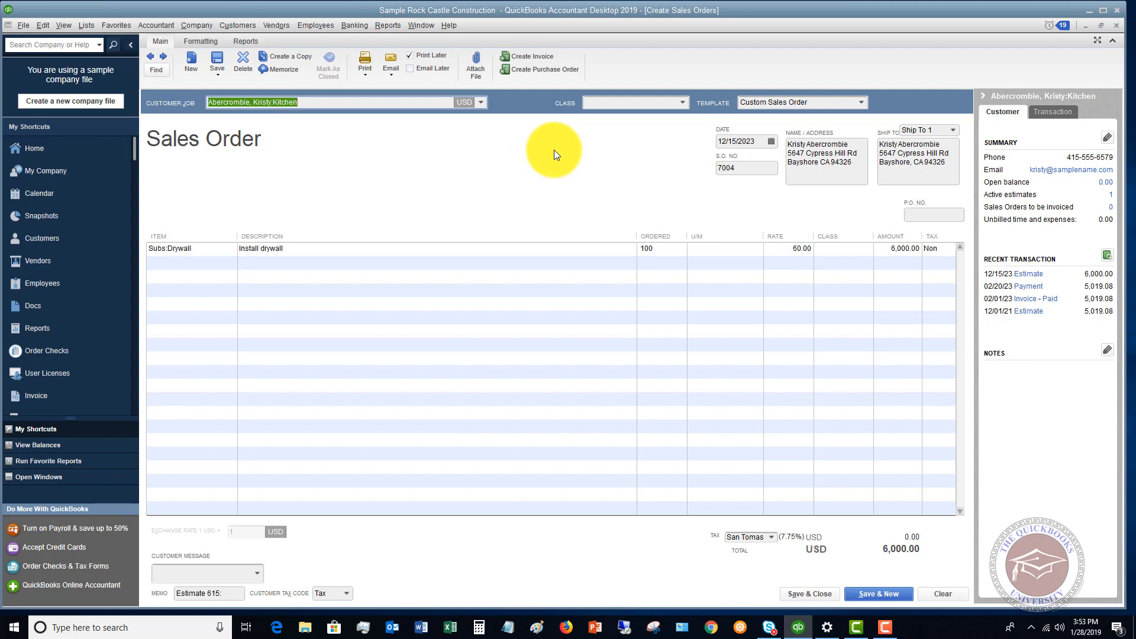
{"action": "mouse_move", "coordinate": [515, 155]}
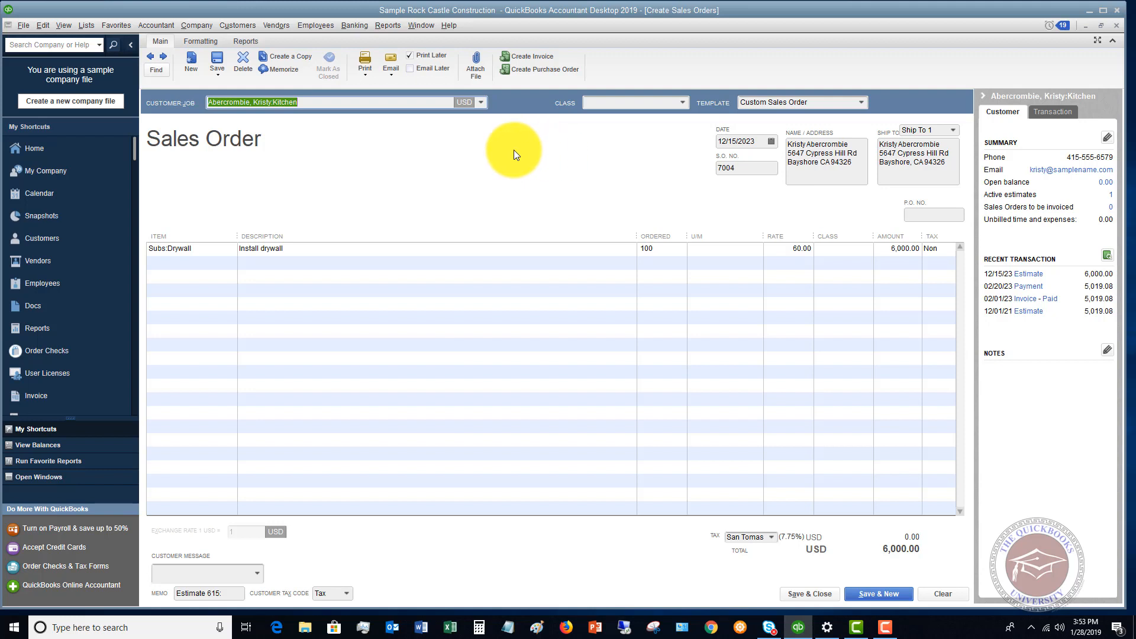
{"action": "left_click", "coordinate": [260, 249]}
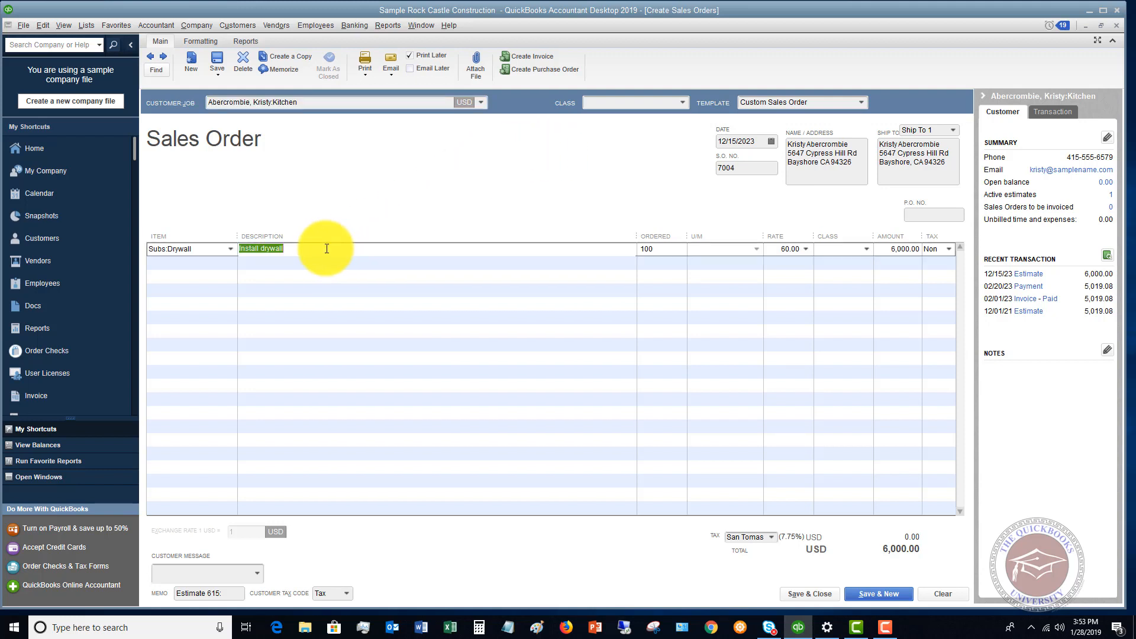
{"action": "mouse_move", "coordinate": [276, 281]}
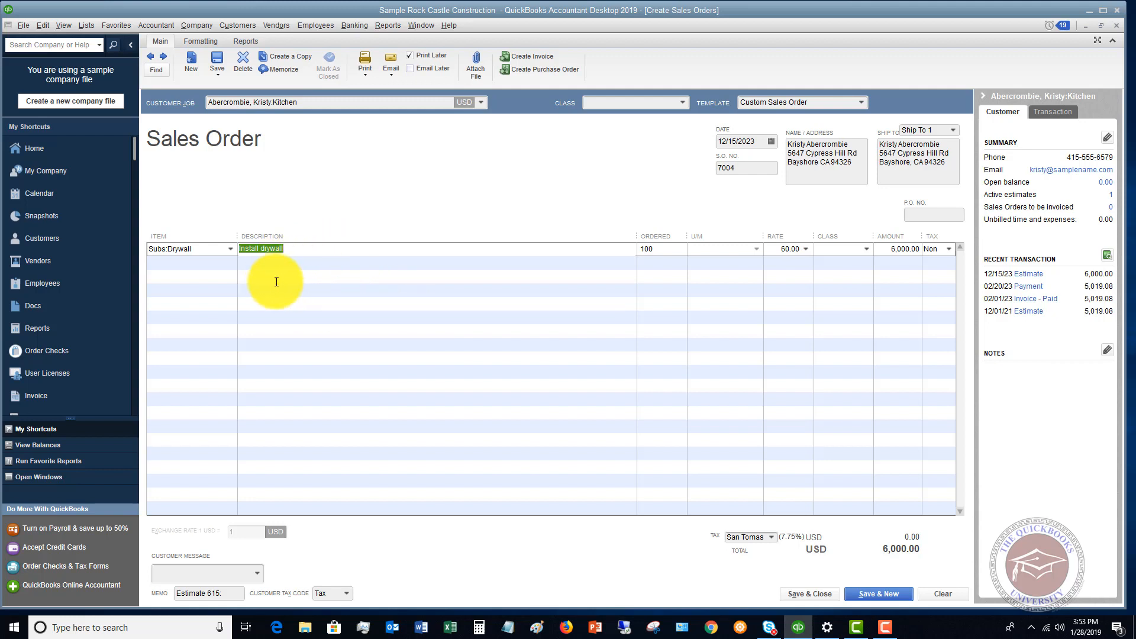
{"action": "mouse_move", "coordinate": [418, 282]}
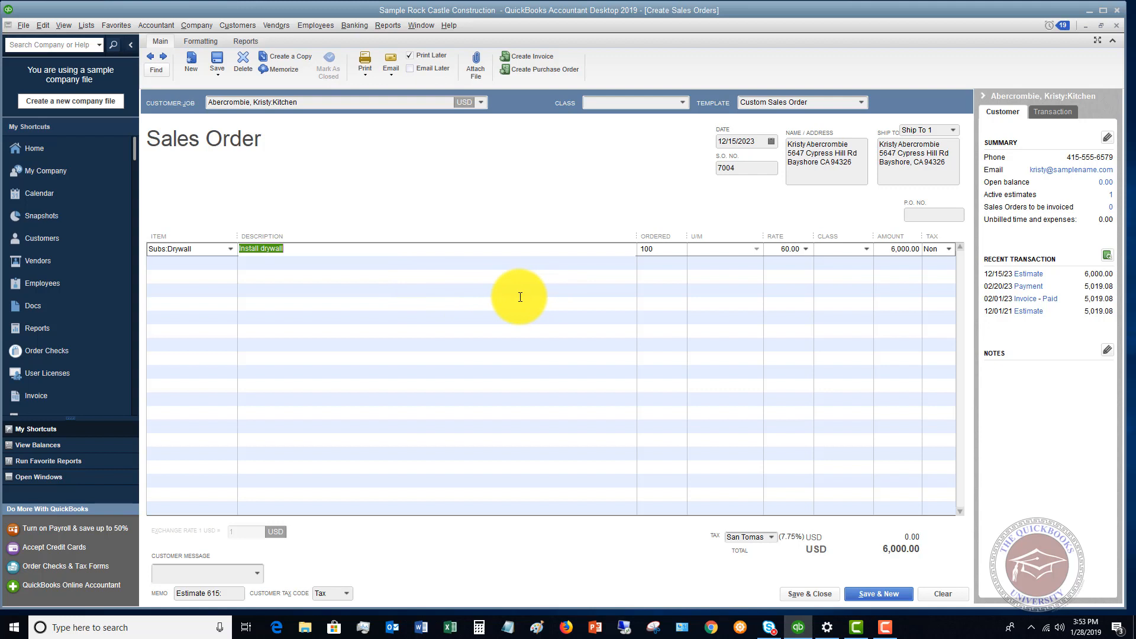
{"action": "mouse_move", "coordinate": [458, 298]}
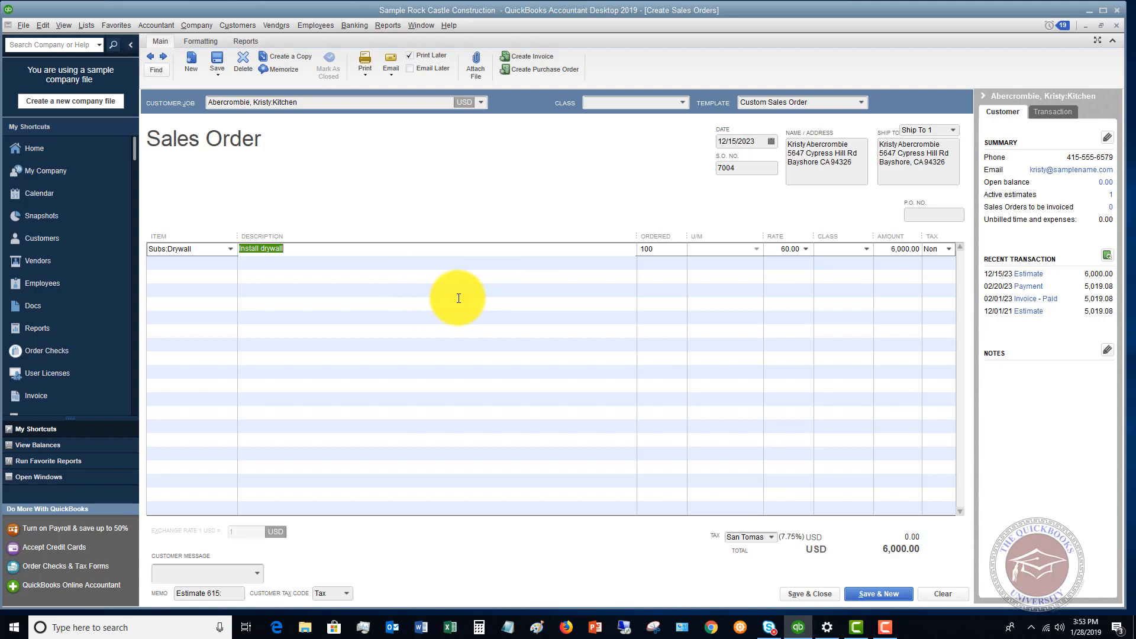
{"action": "mouse_move", "coordinate": [379, 86]}
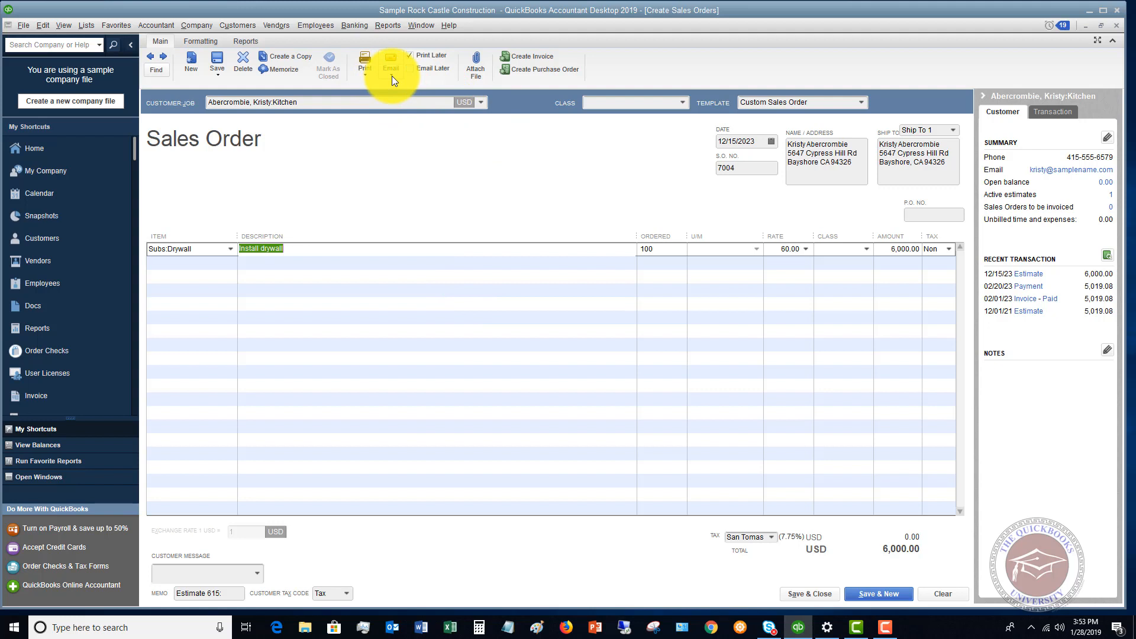
{"action": "mouse_move", "coordinate": [700, 277]}
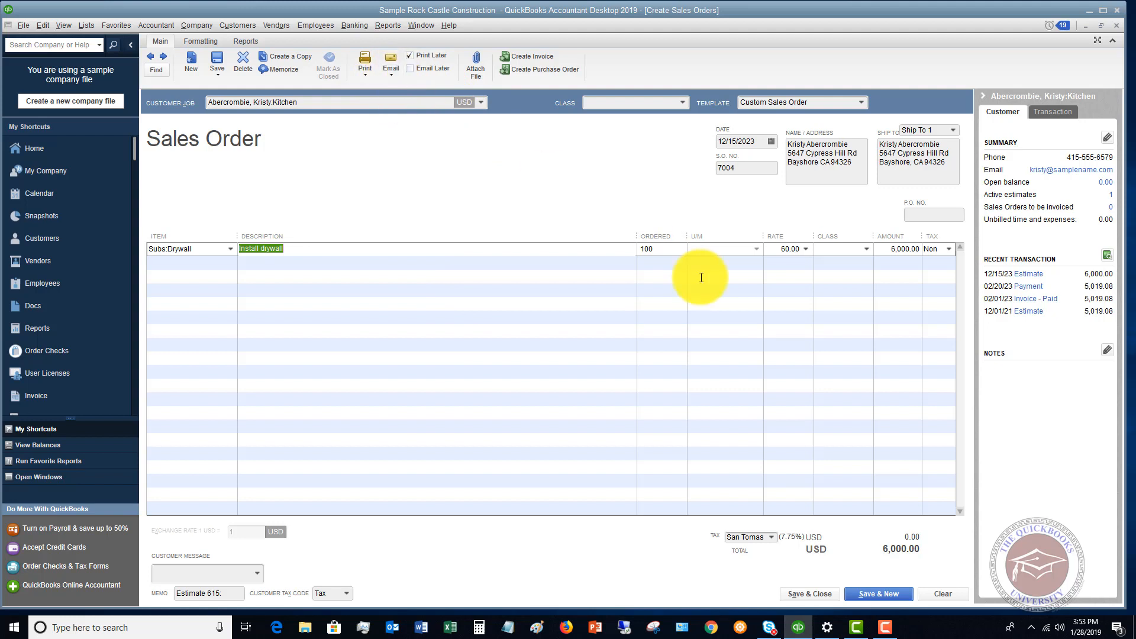
{"action": "left_click", "coordinate": [364, 62]}
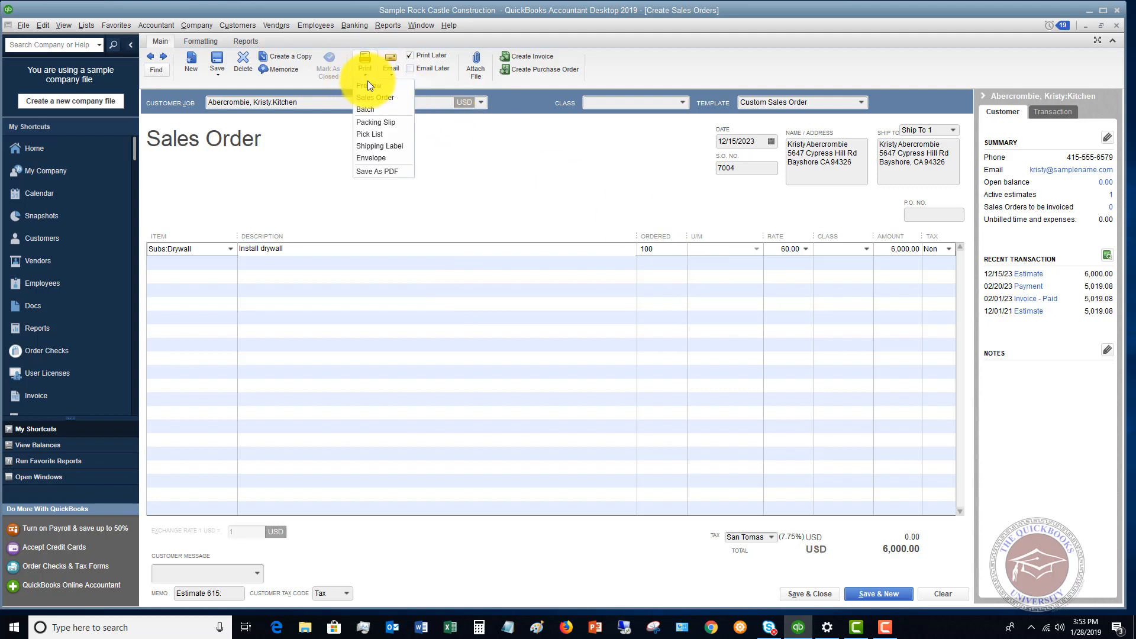
{"action": "left_click", "coordinate": [369, 86]}
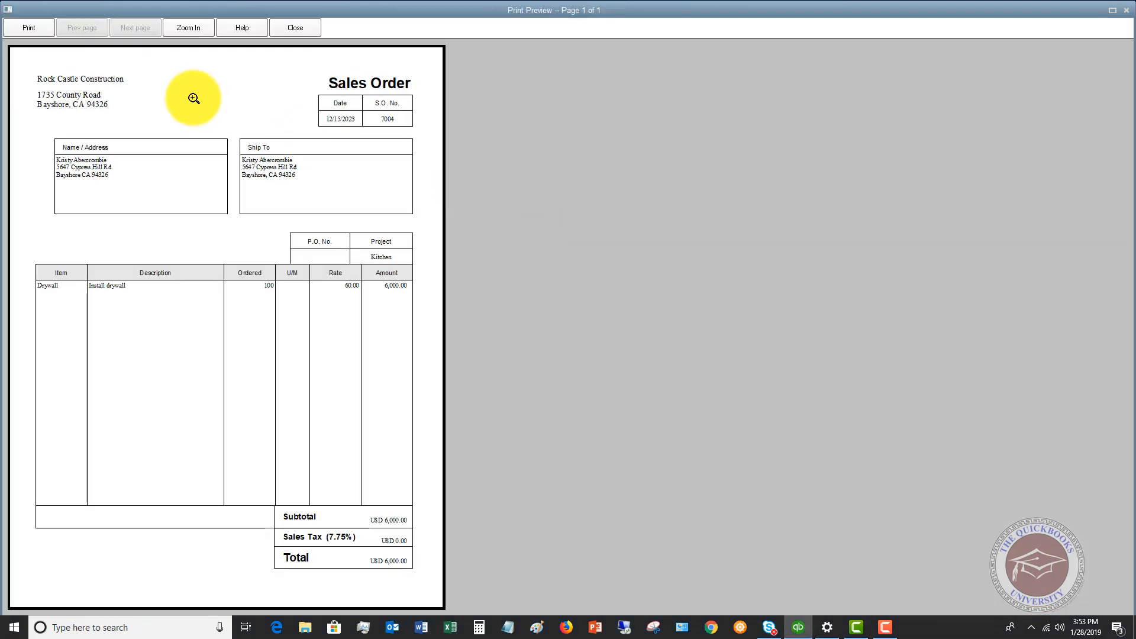
{"action": "mouse_move", "coordinate": [350, 511]}
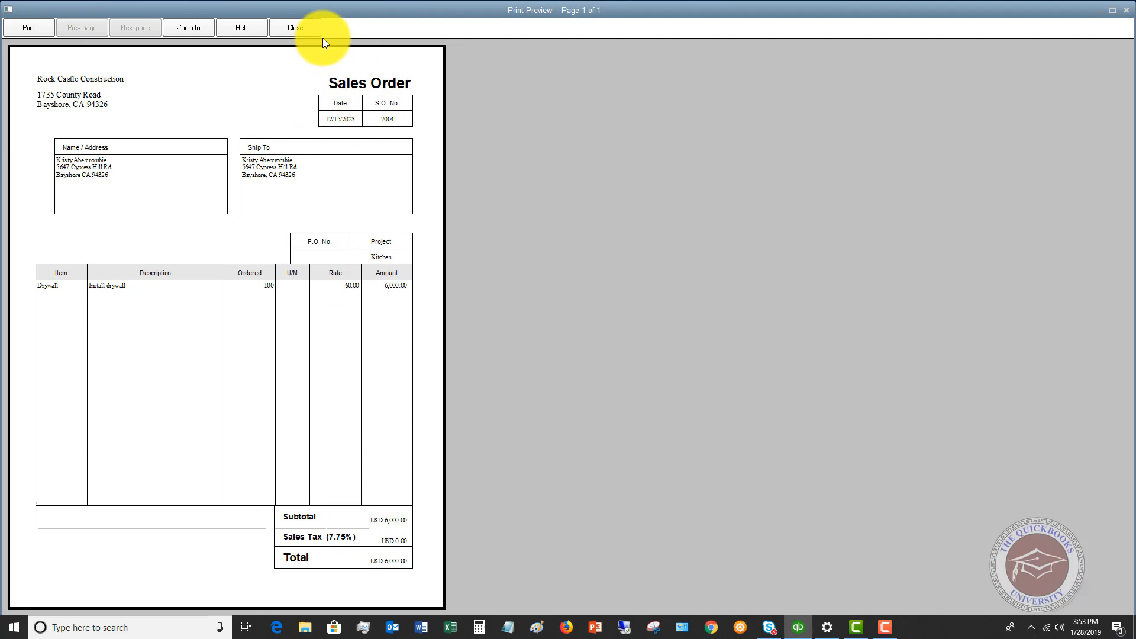
{"action": "left_click", "coordinate": [294, 27]}
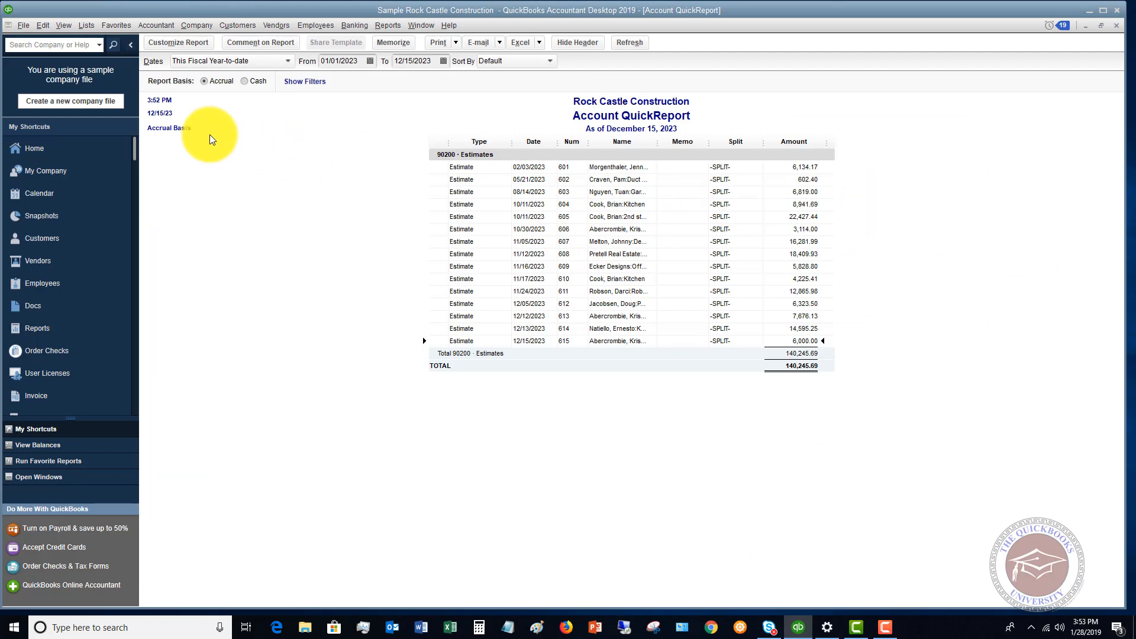
Return to the Chart of Accounts and list the transactions of 90300 Sales Orders.
{"action": "left_click", "coordinate": [63, 25]}
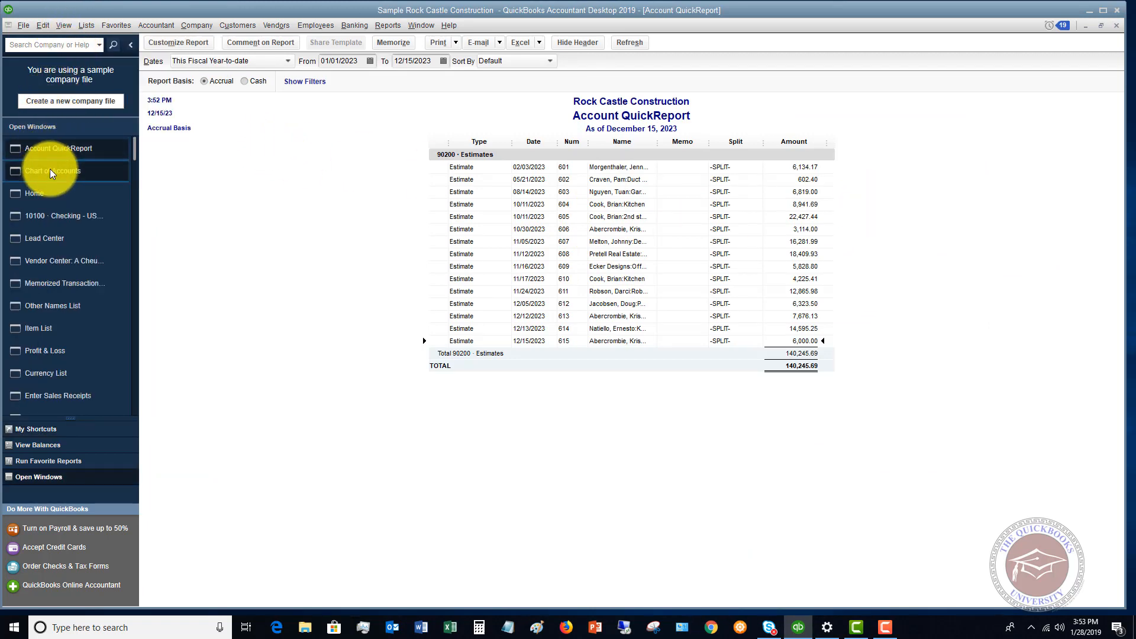
{"action": "left_click", "coordinate": [52, 170]}
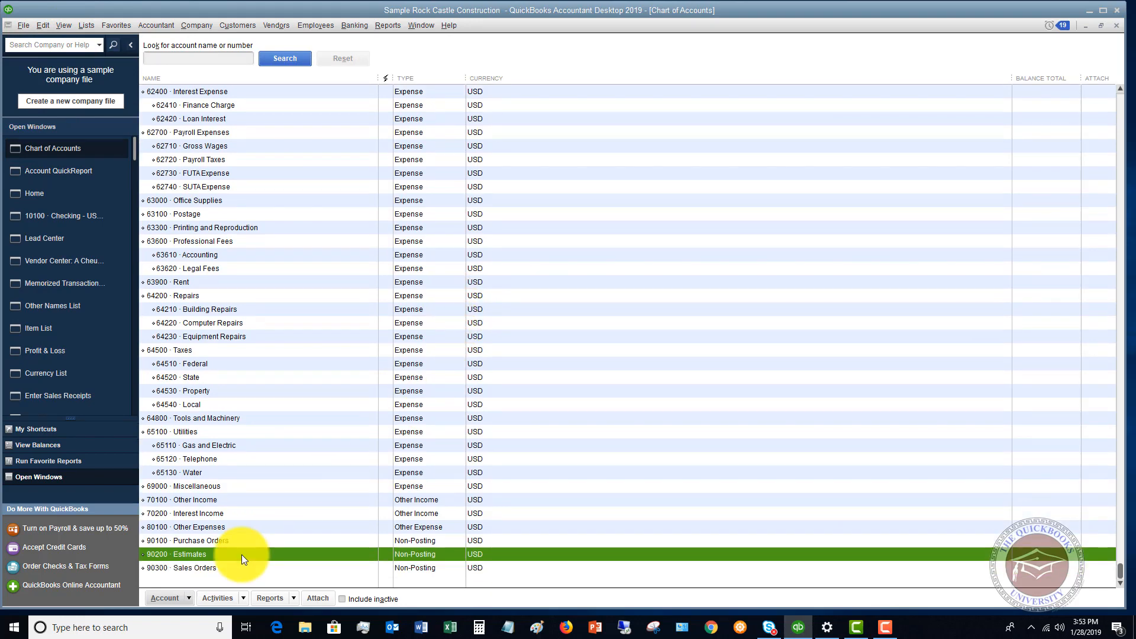
{"action": "left_click", "coordinate": [199, 567]}
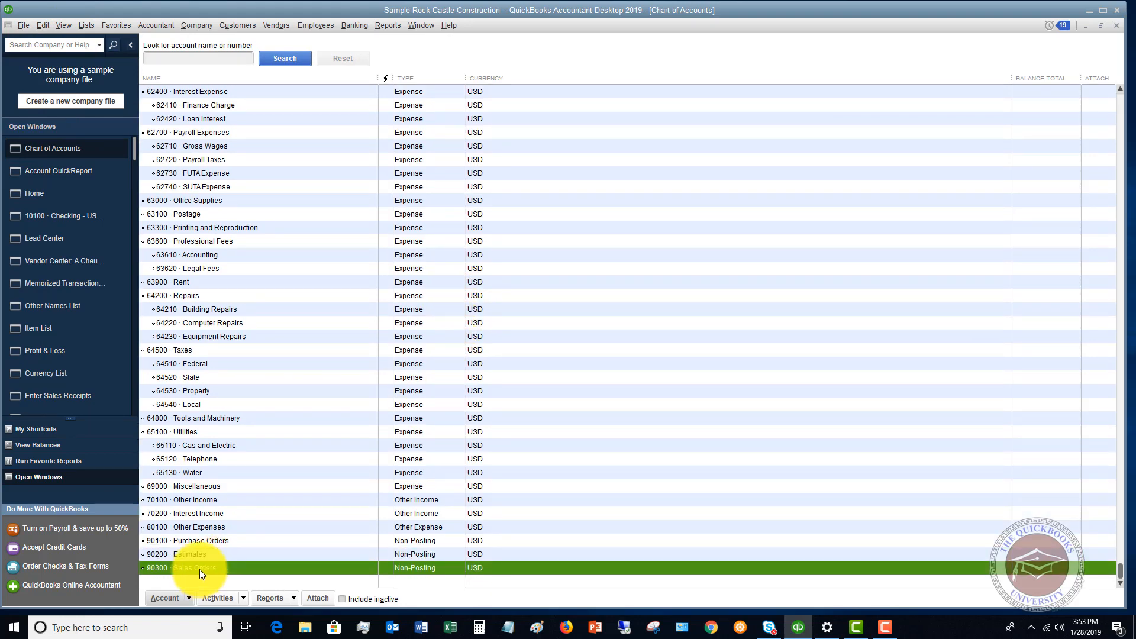
{"action": "double_click", "coordinate": [195, 567]}
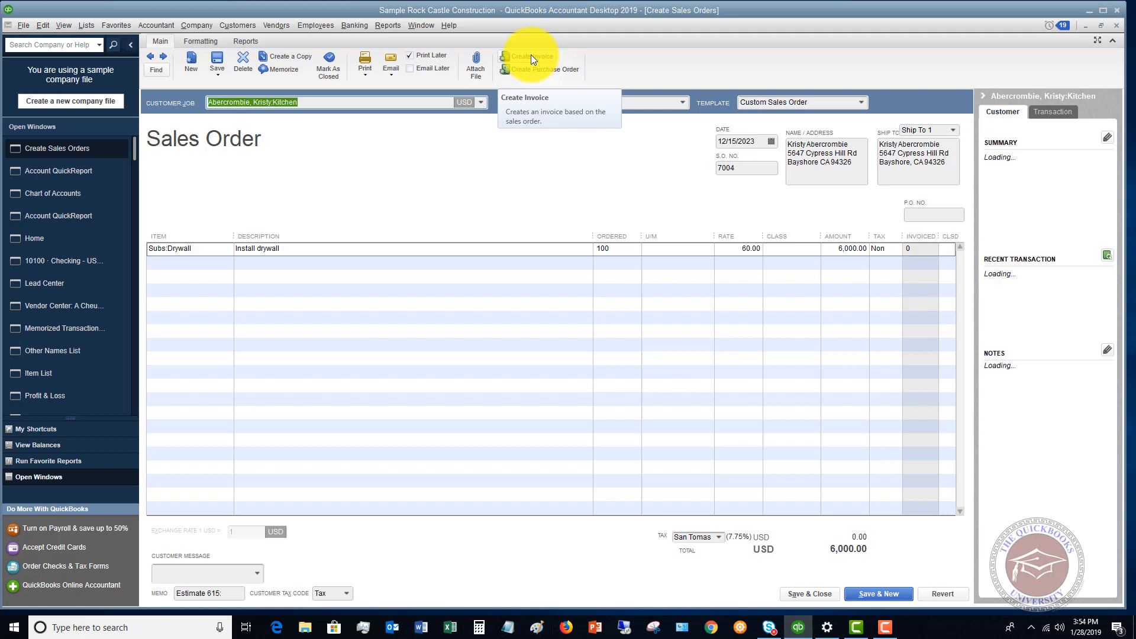
Create invoice 1107 for all of sales order 7004, 100 drywall units at 6,000.00.
{"action": "left_click", "coordinate": [530, 56]}
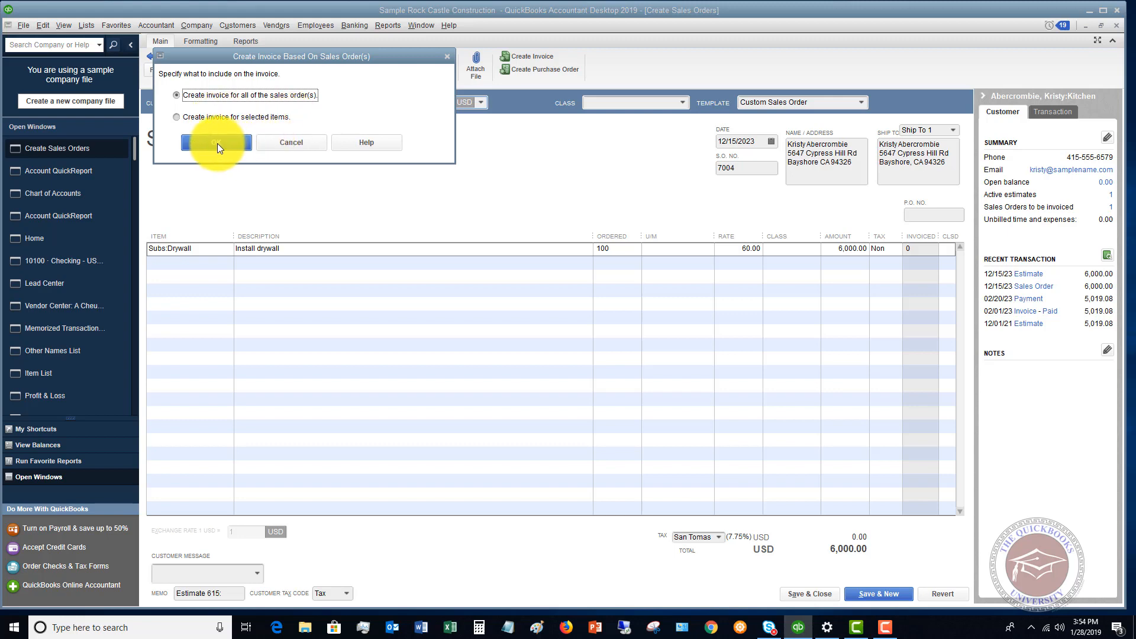
{"action": "left_click", "coordinate": [215, 142]}
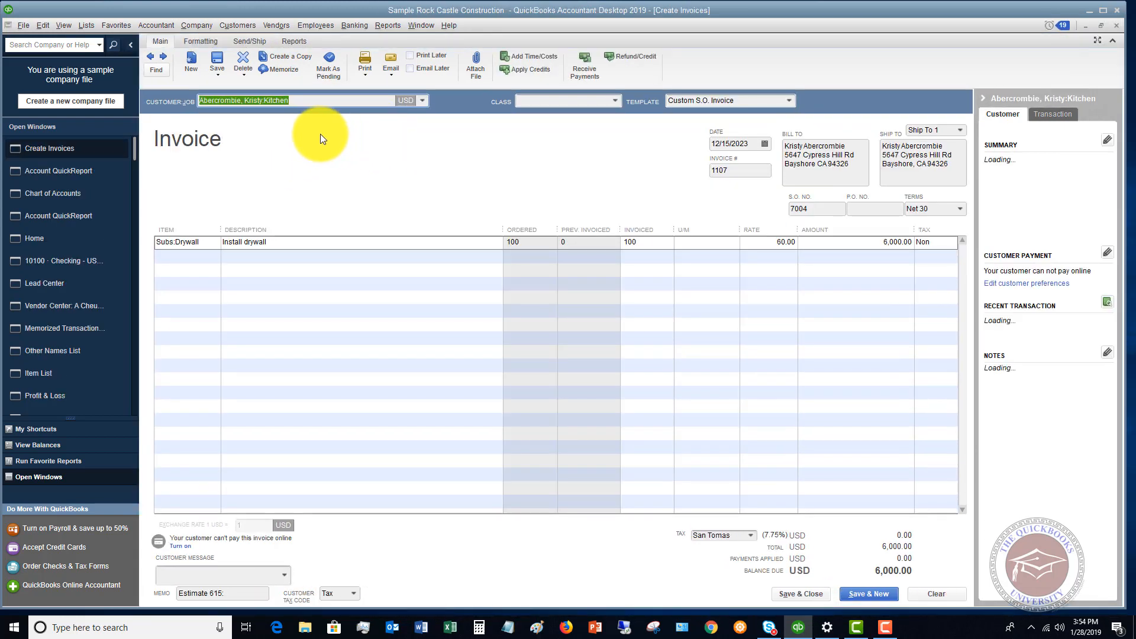
{"action": "mouse_move", "coordinate": [433, 140]}
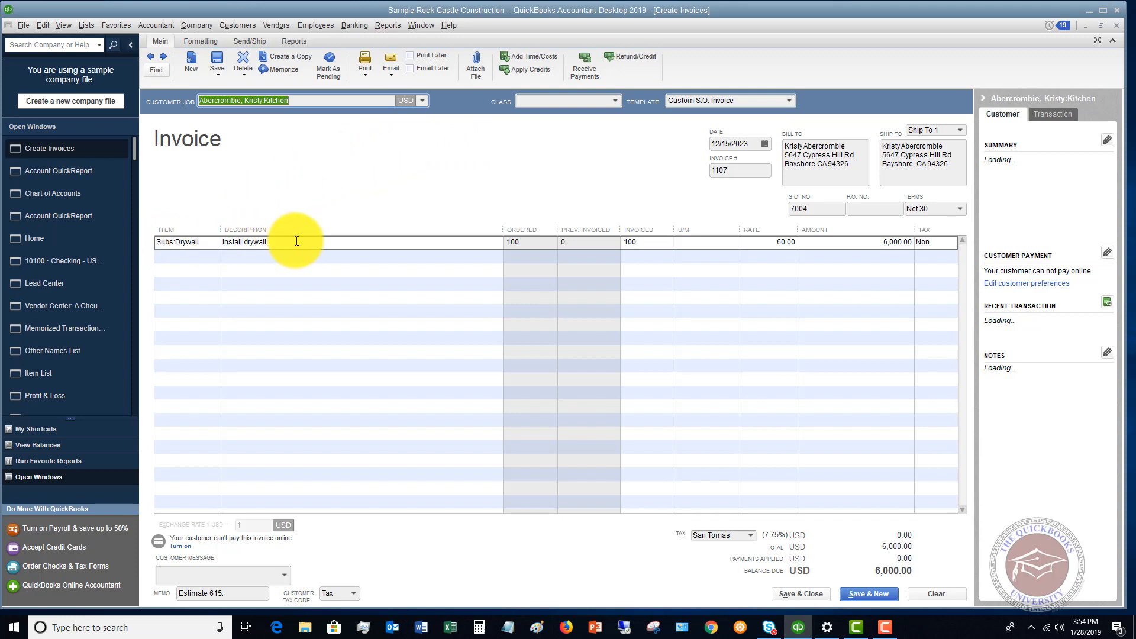
{"action": "mouse_move", "coordinate": [838, 244]}
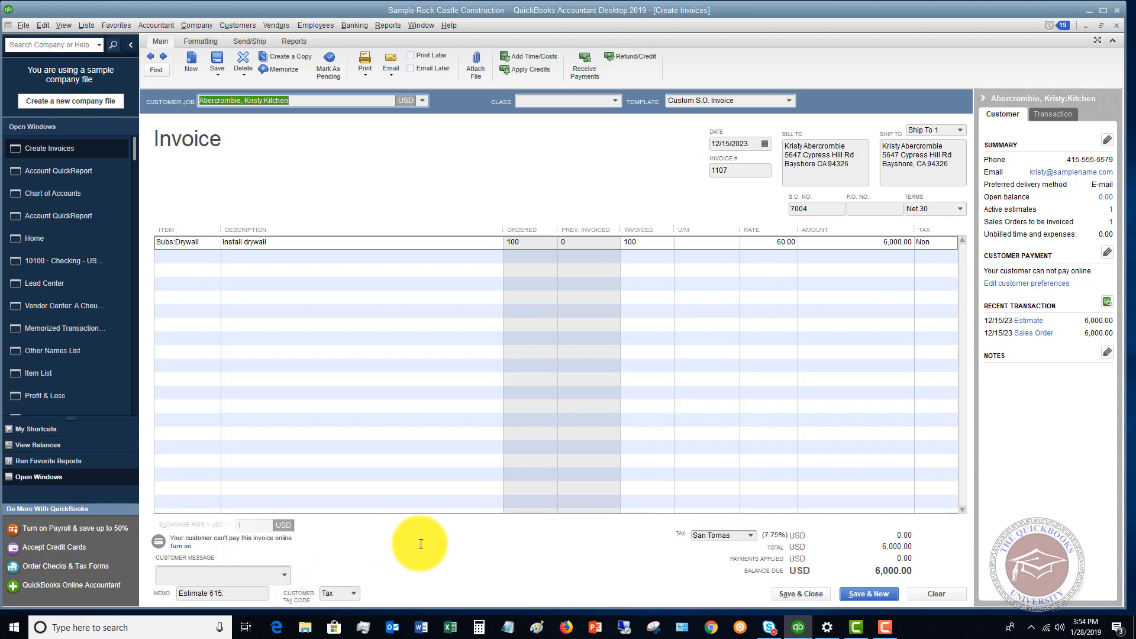
{"action": "mouse_move", "coordinate": [284, 311]}
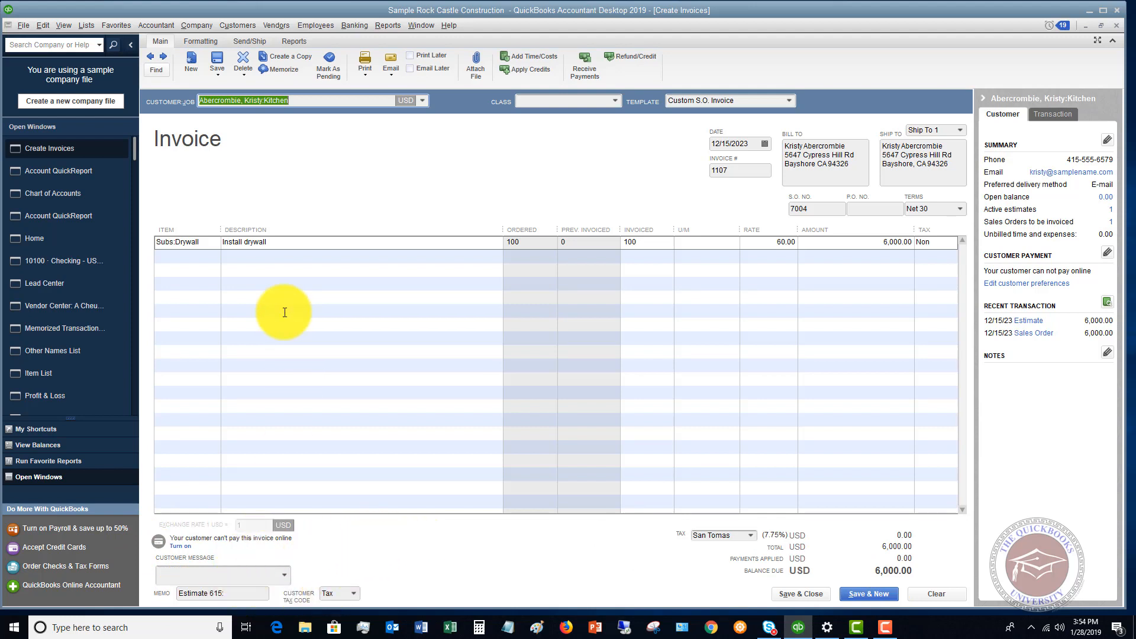
{"action": "mouse_move", "coordinate": [546, 321]}
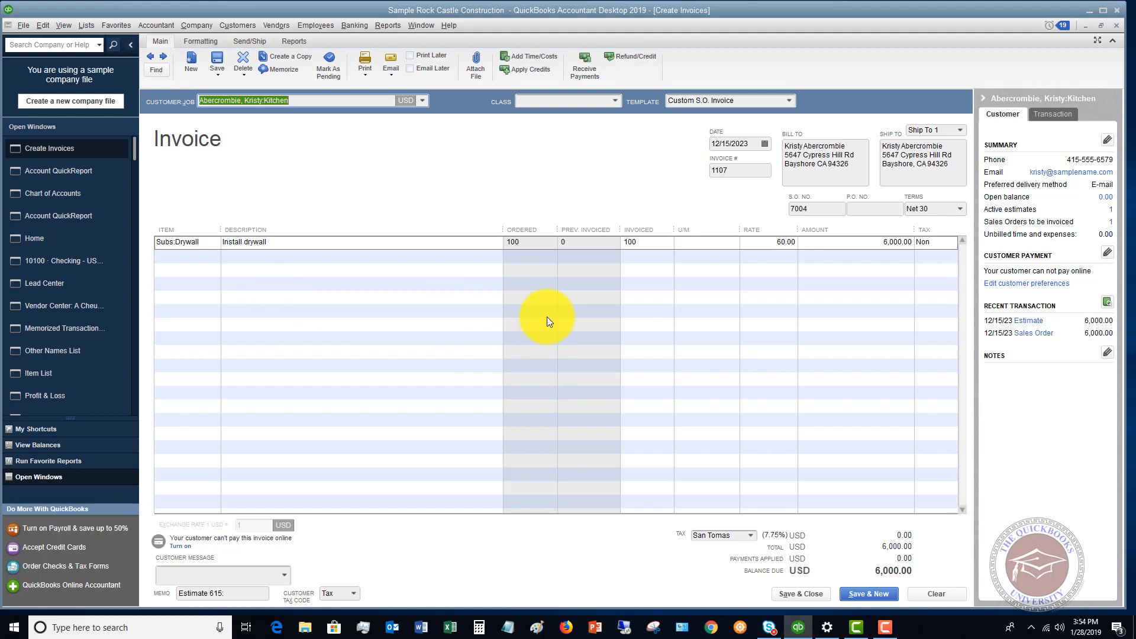
{"action": "mouse_move", "coordinate": [632, 399]}
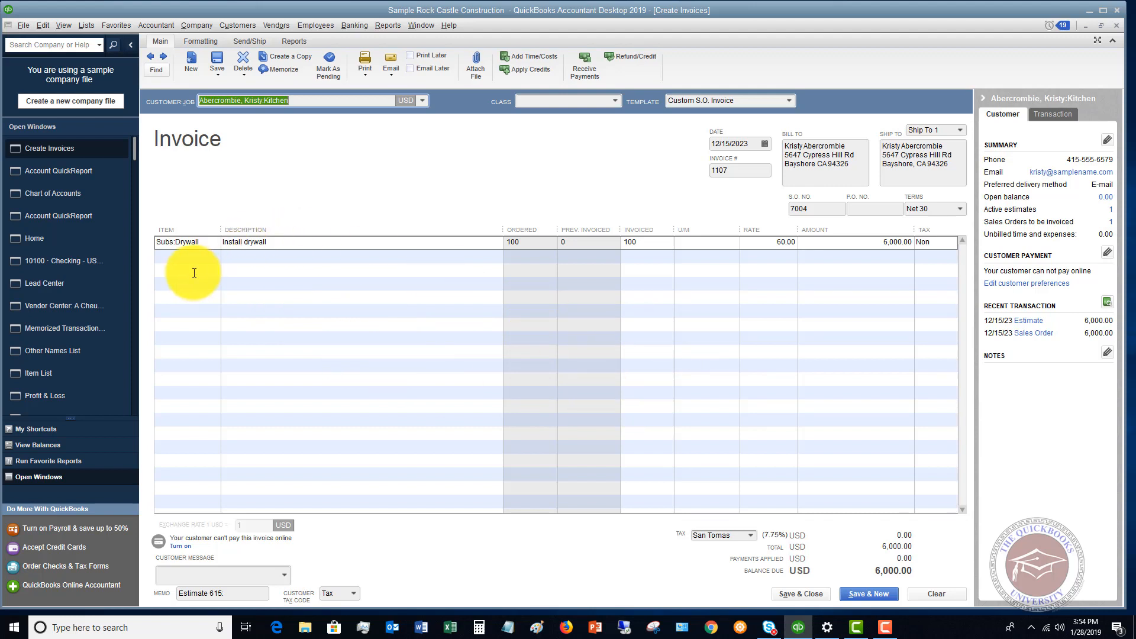
{"action": "mouse_move", "coordinate": [386, 401]}
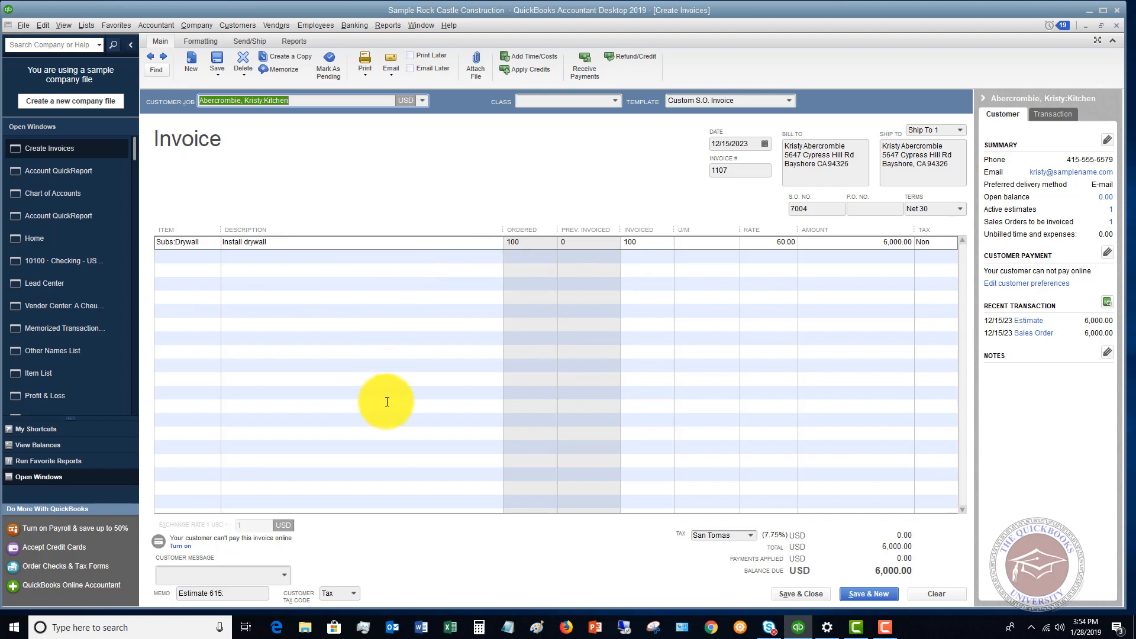
{"action": "mouse_move", "coordinate": [599, 201]}
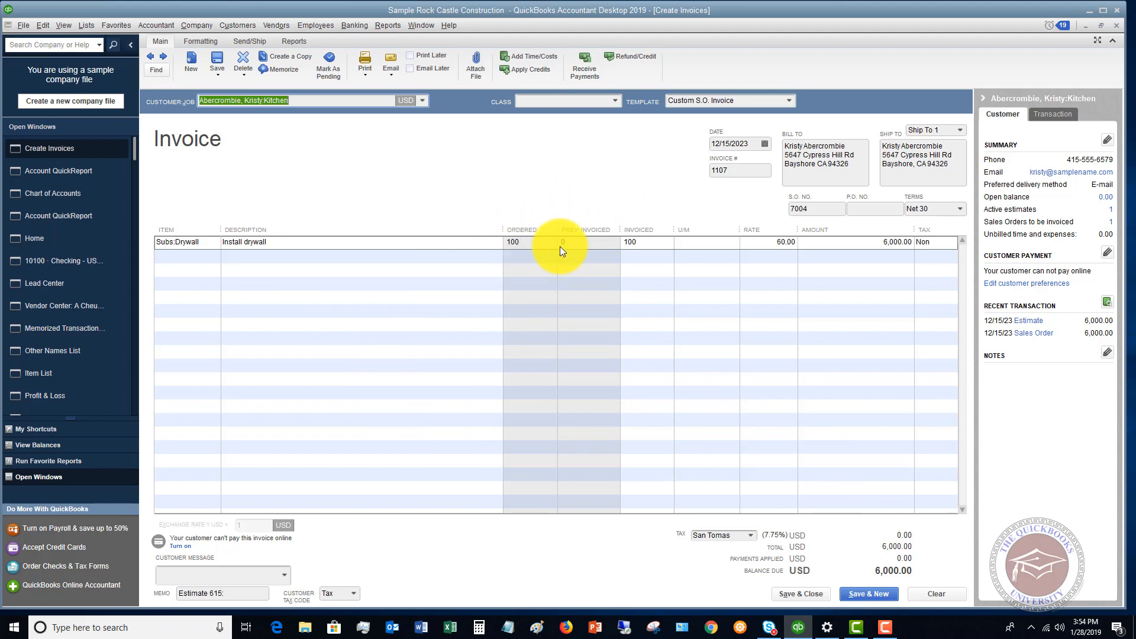
{"action": "mouse_move", "coordinate": [619, 242]}
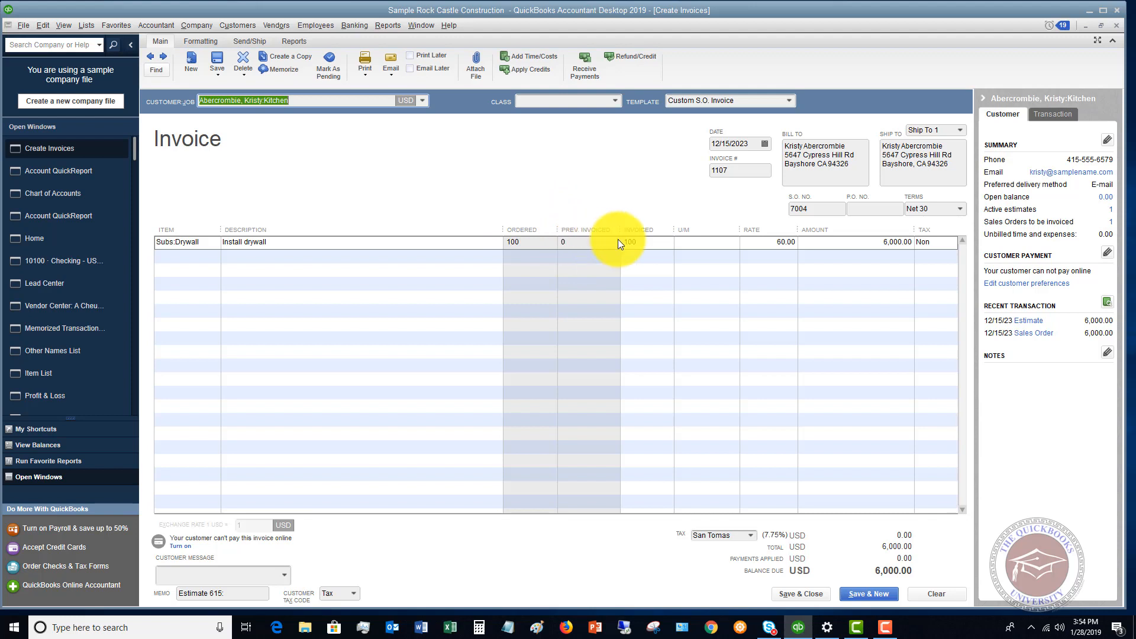
{"action": "left_click", "coordinate": [634, 242]}
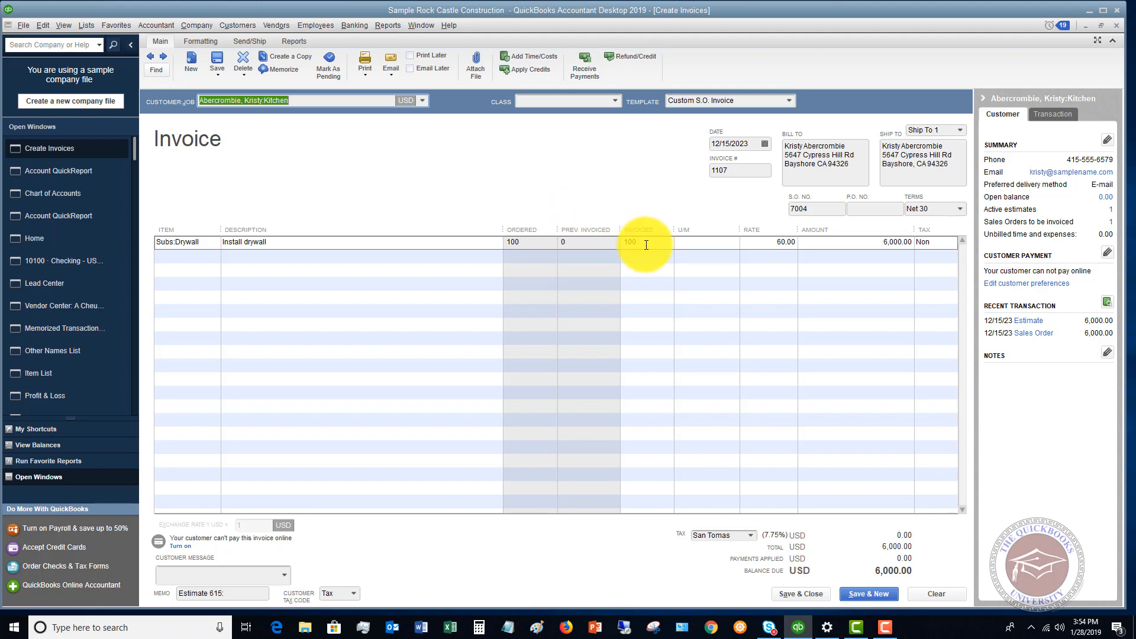
{"action": "left_click", "coordinate": [364, 62]}
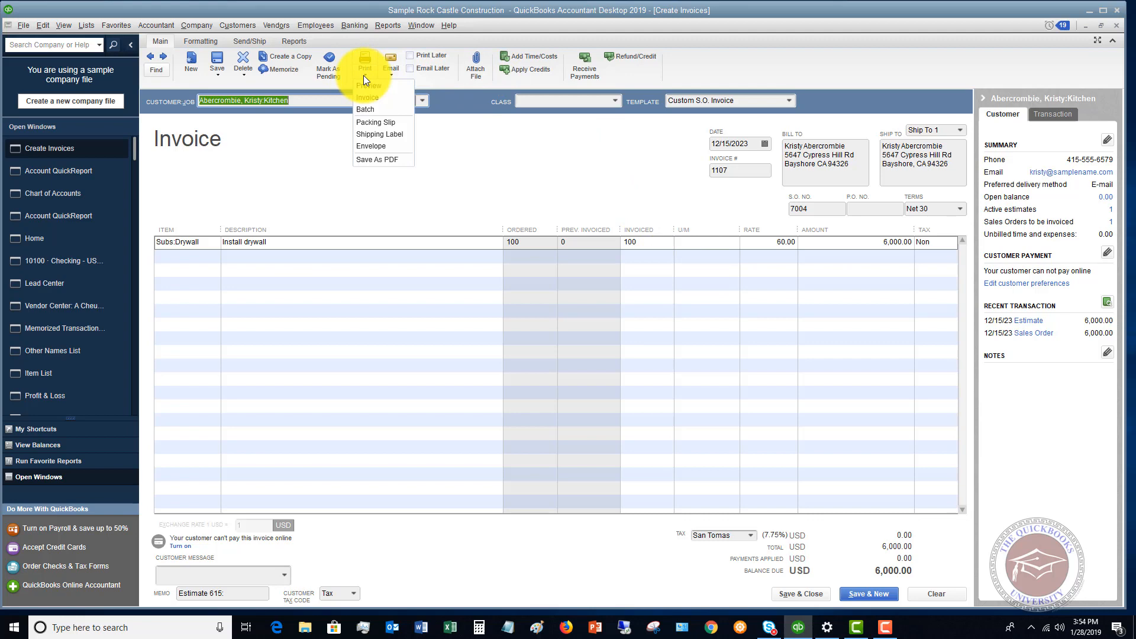
{"action": "left_click", "coordinate": [367, 85]}
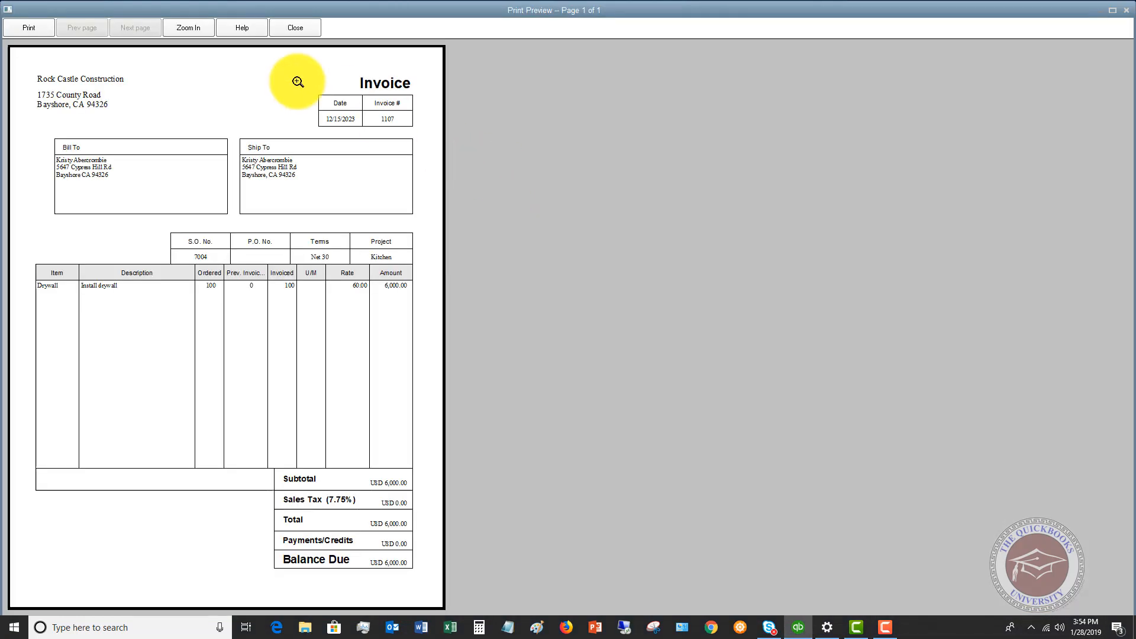
{"action": "mouse_move", "coordinate": [305, 246]}
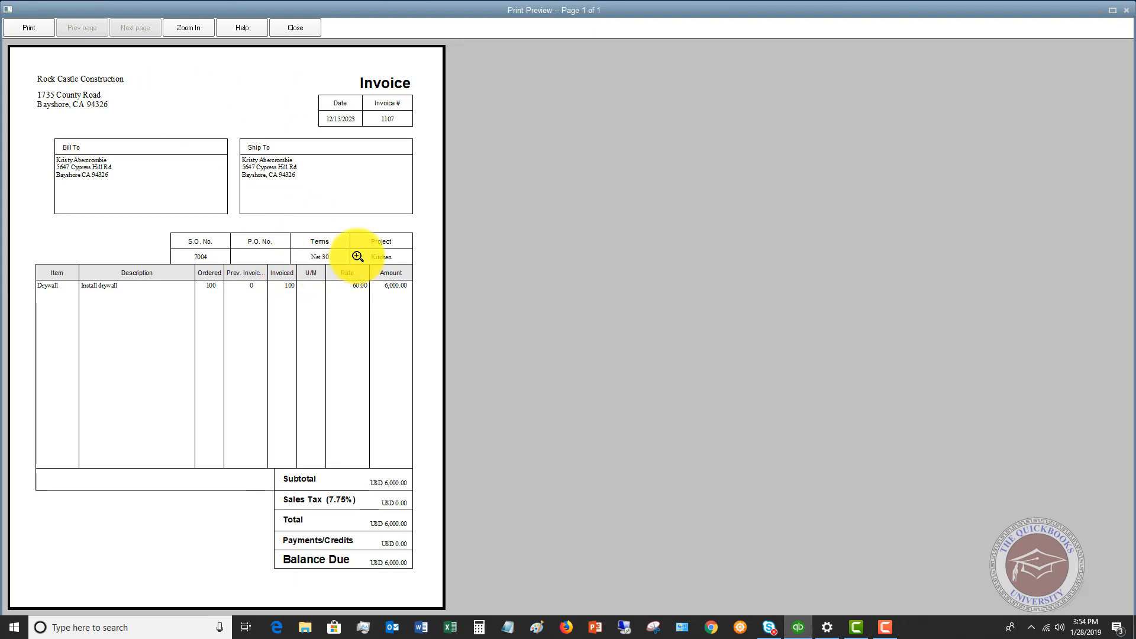
{"action": "mouse_move", "coordinate": [351, 428]}
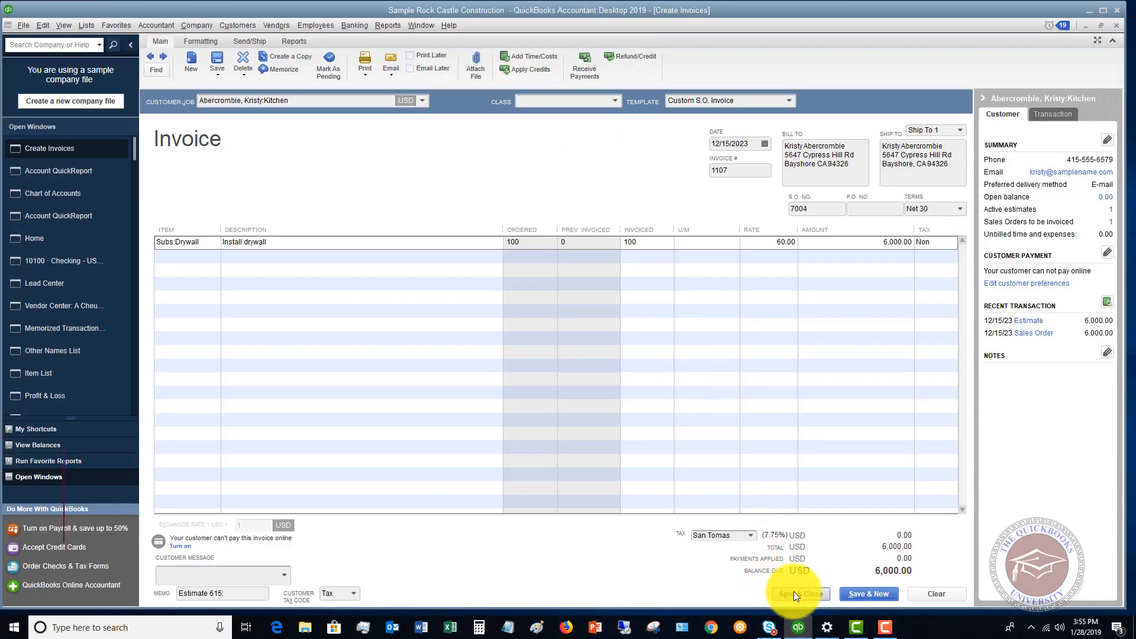
Save and close invoice 1107, returning to the Sales Orders QuickReport listing 7004.
{"action": "left_click", "coordinate": [797, 593]}
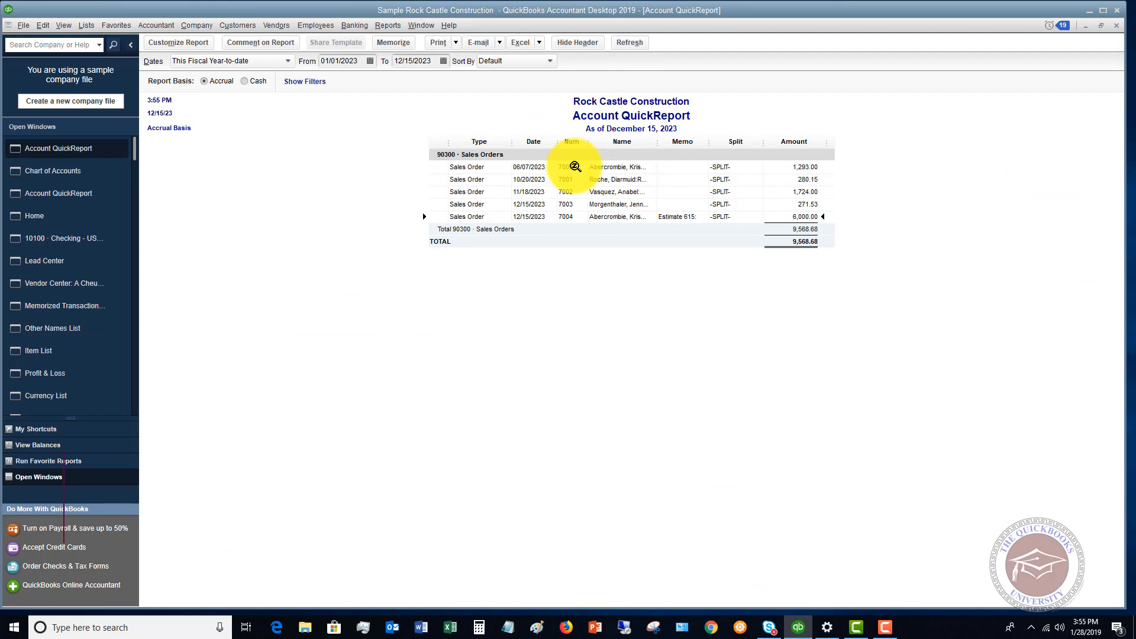
{"action": "mouse_move", "coordinate": [348, 95]}
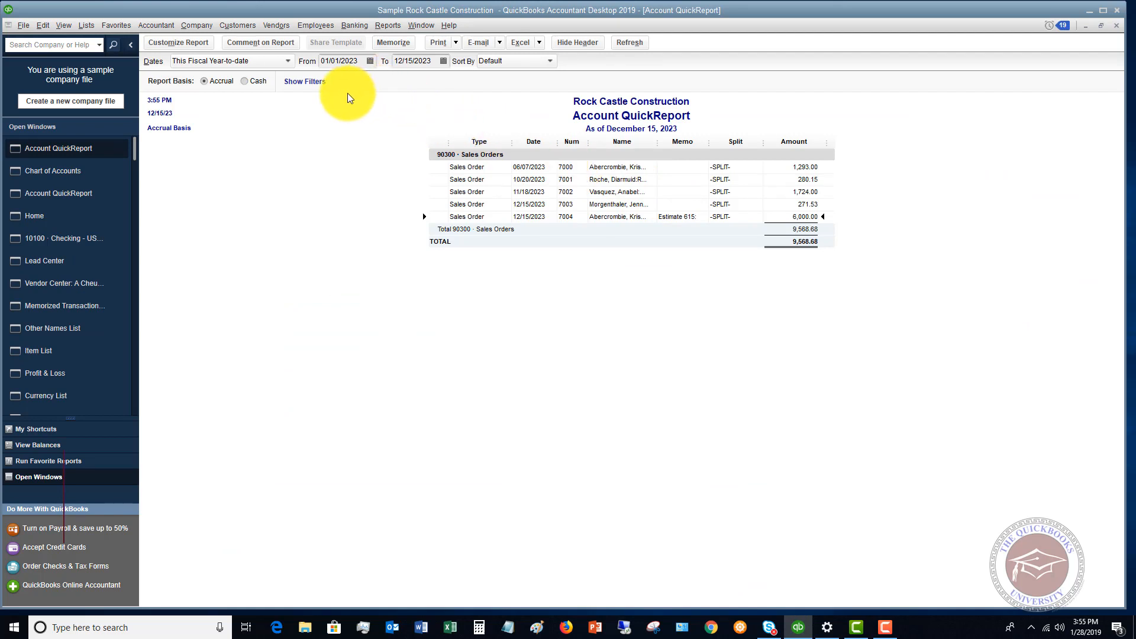